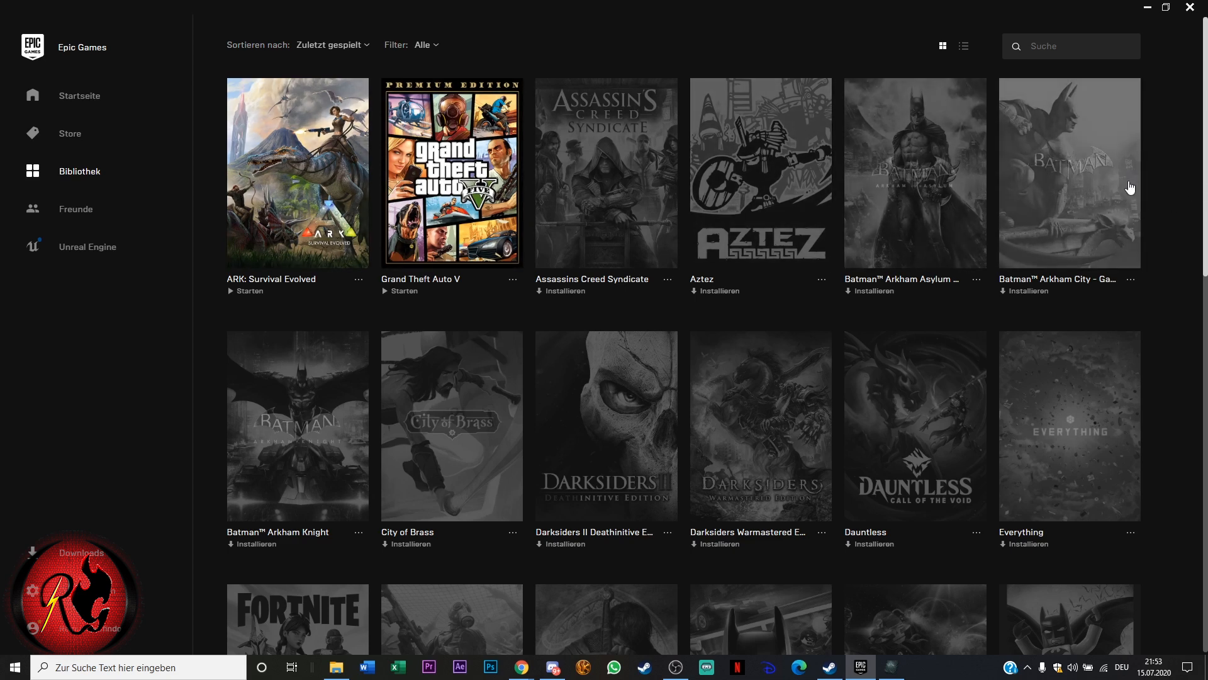
mouse_move(470, 282)
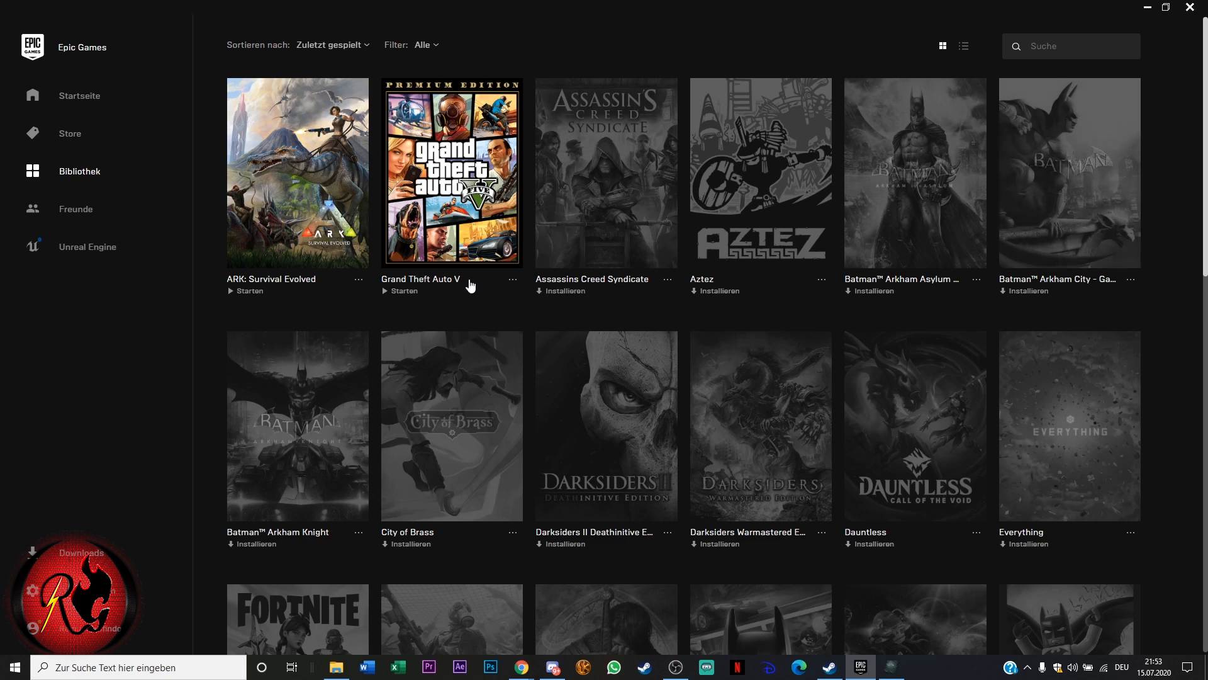
mouse_move(356, 279)
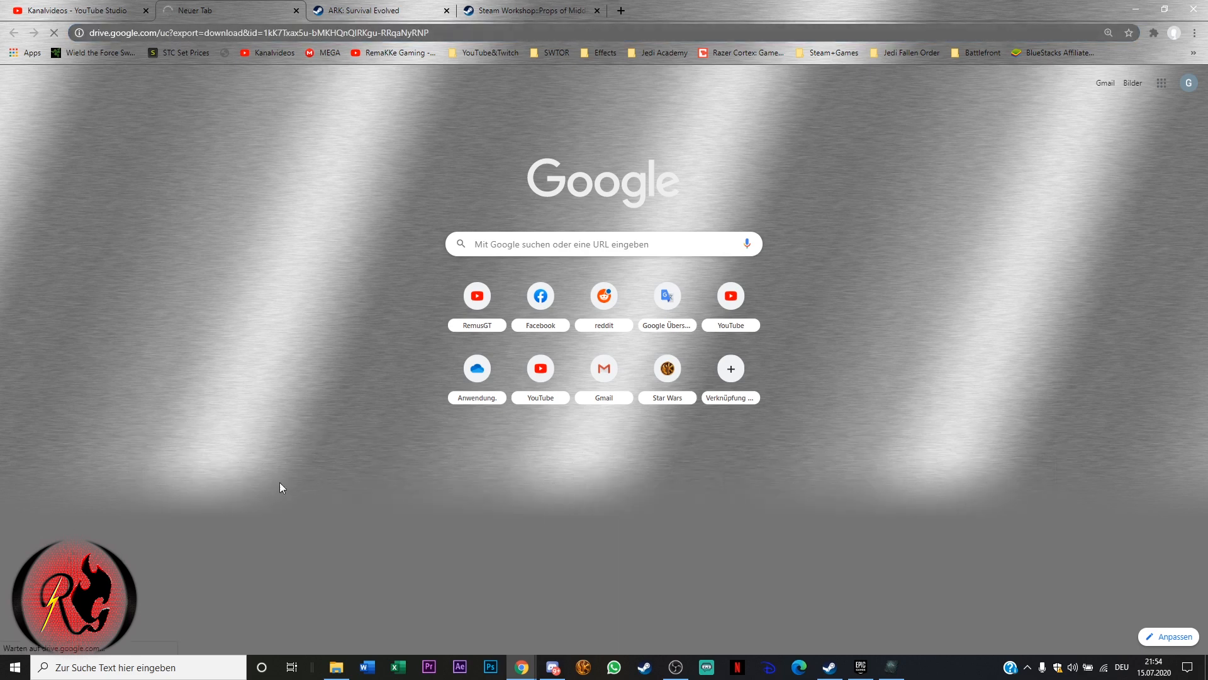
mouse_move(451, 444)
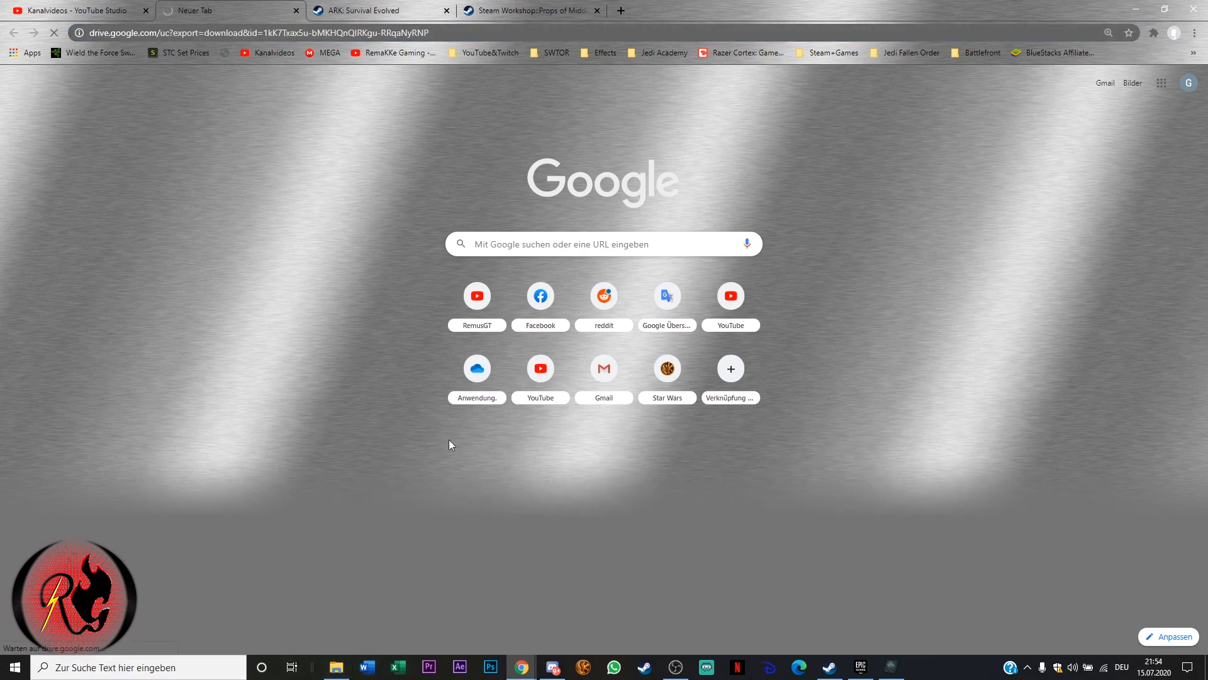
mouse_move(485, 502)
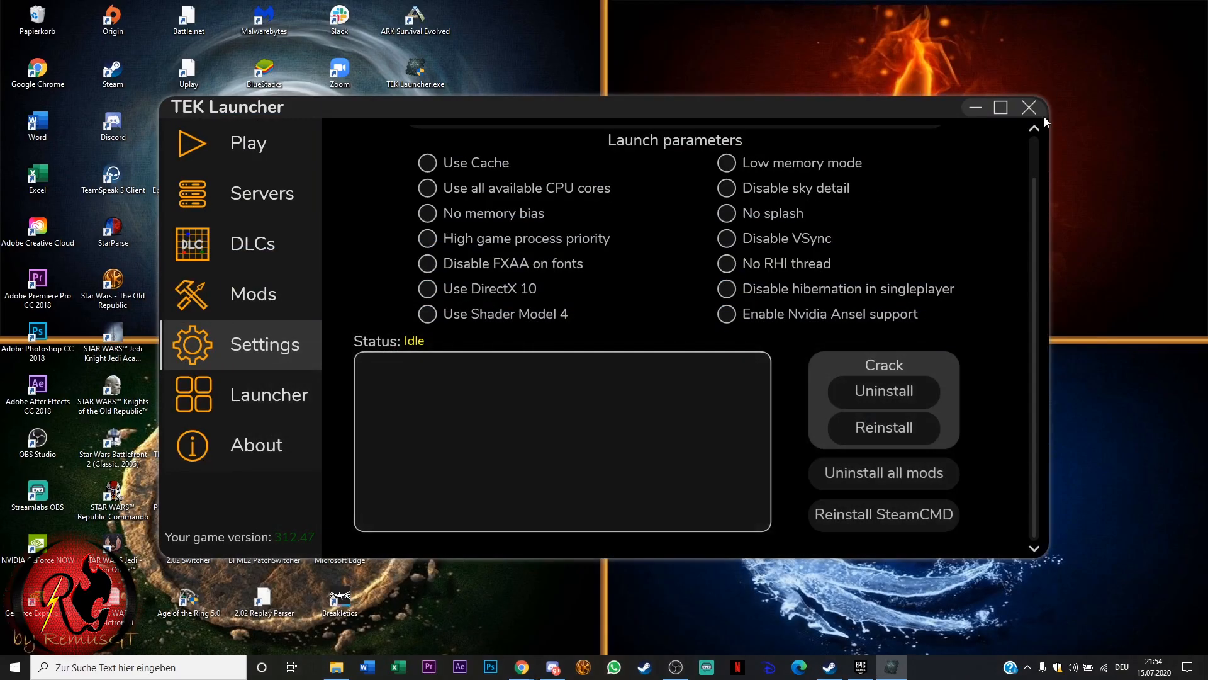
Step: Show the Launcher page with game path F:\Games\Epic Games I\ARKSurvivalEvolved
click(269, 394)
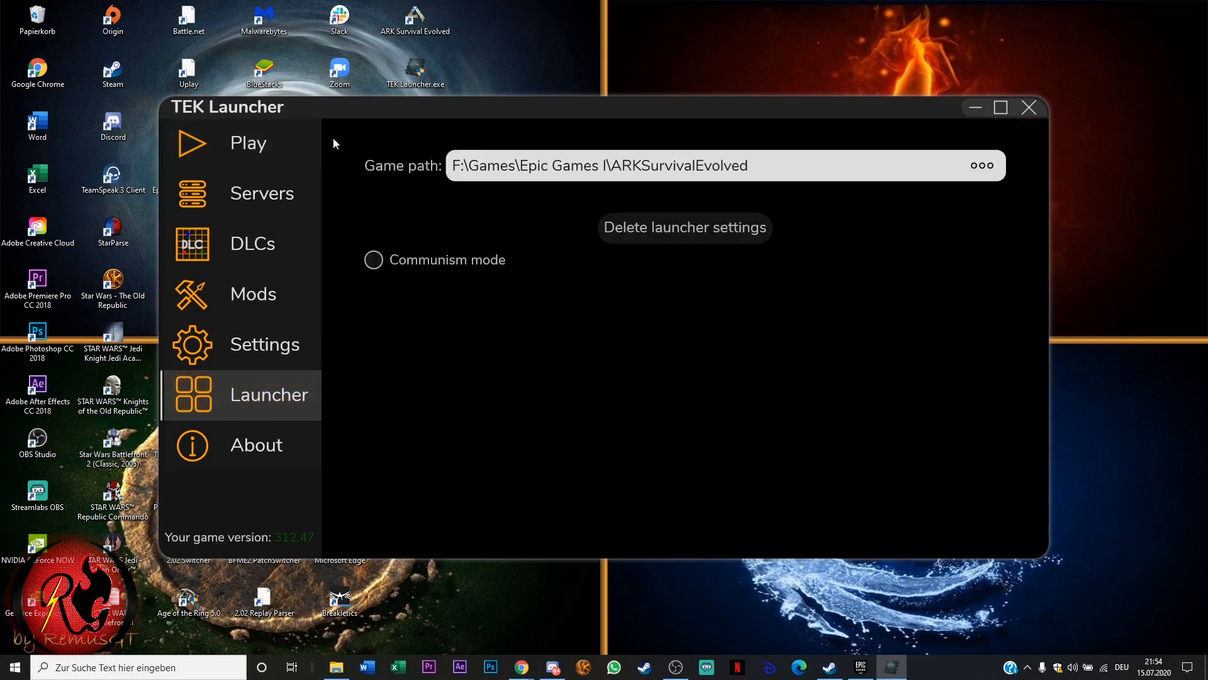
Step: Re-select F:\Games\Epic Games I\ARKSurvivalEvolved as the game path and answer the warning
click(981, 165)
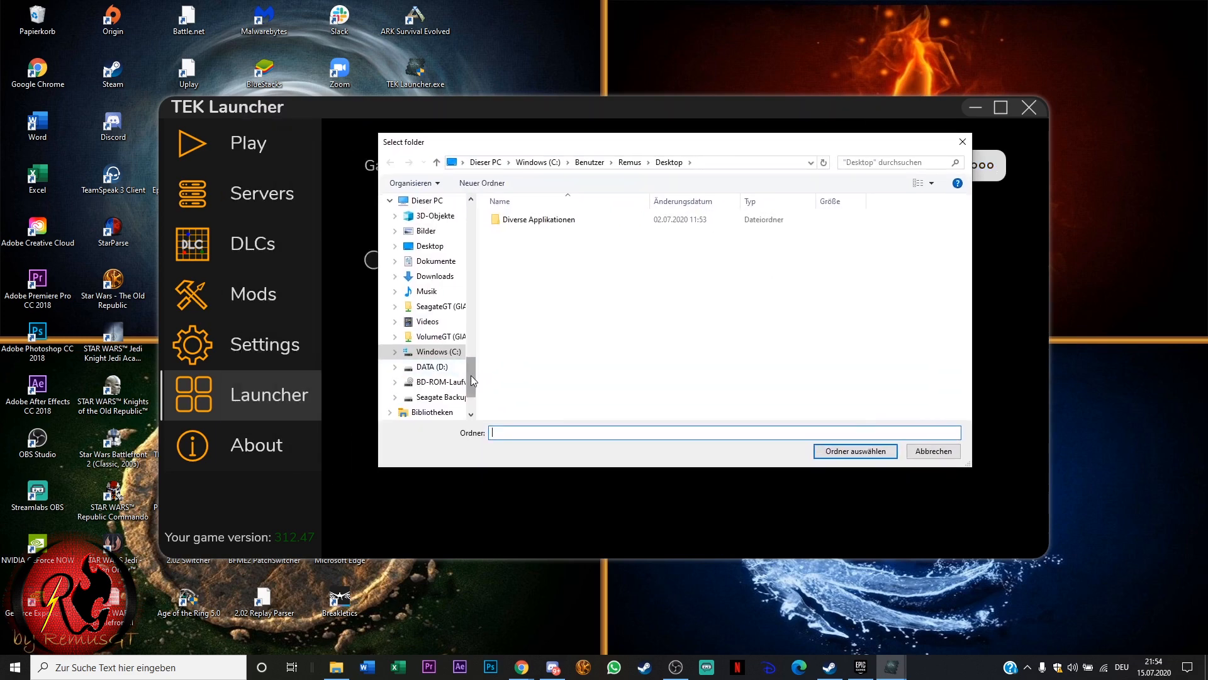
click(439, 322)
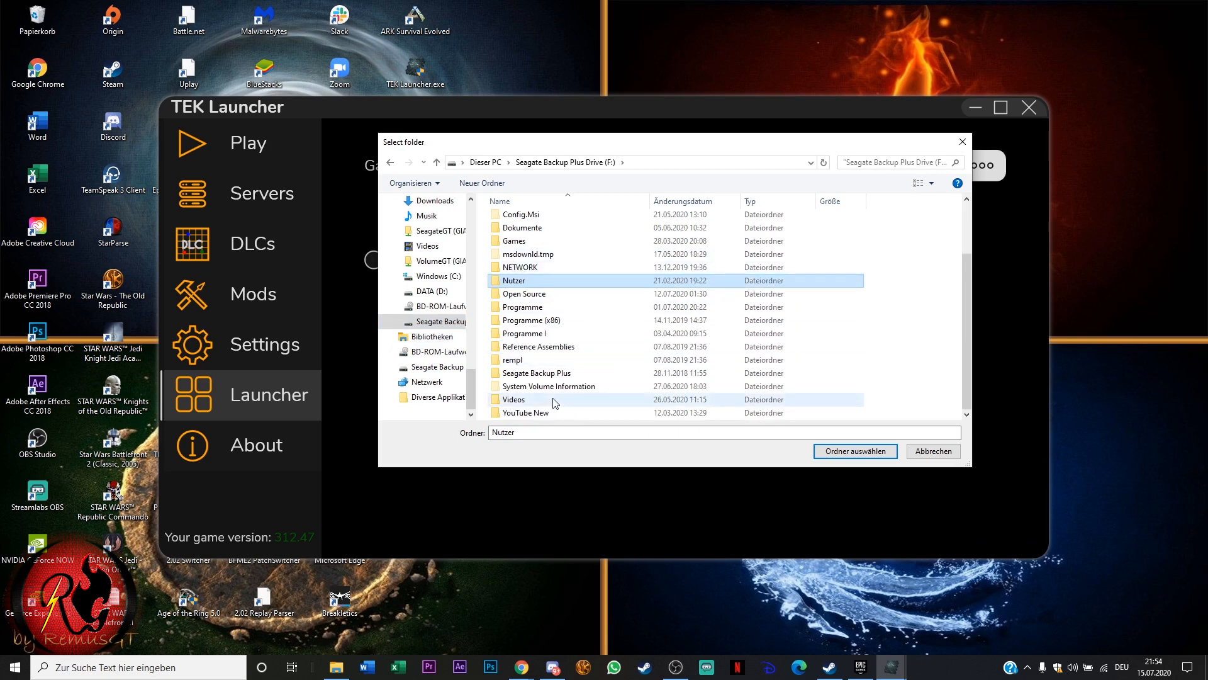
double_click(514, 241)
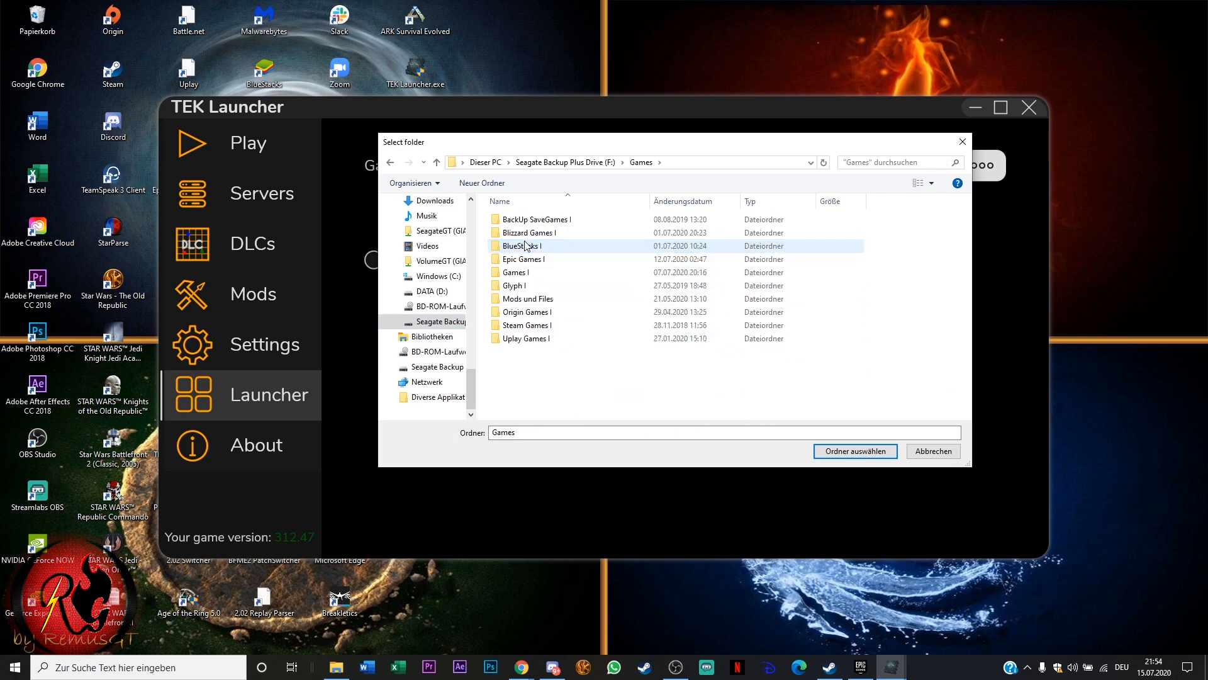
double_click(523, 258)
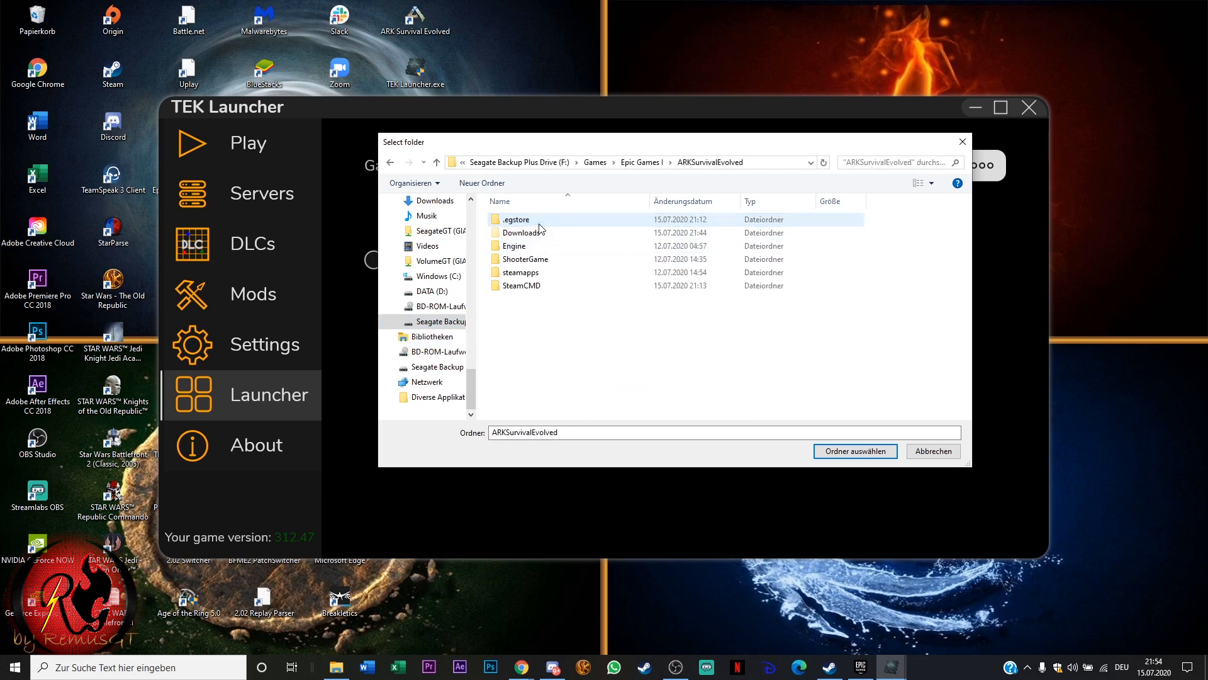
click(855, 450)
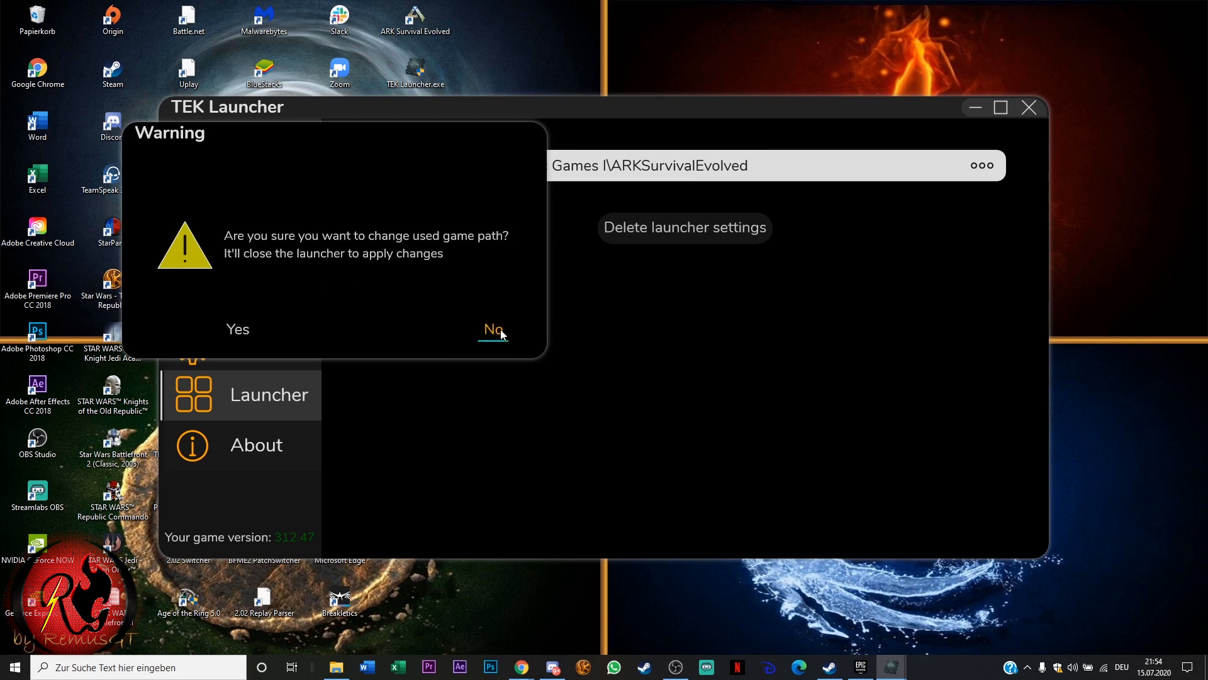
click(492, 329)
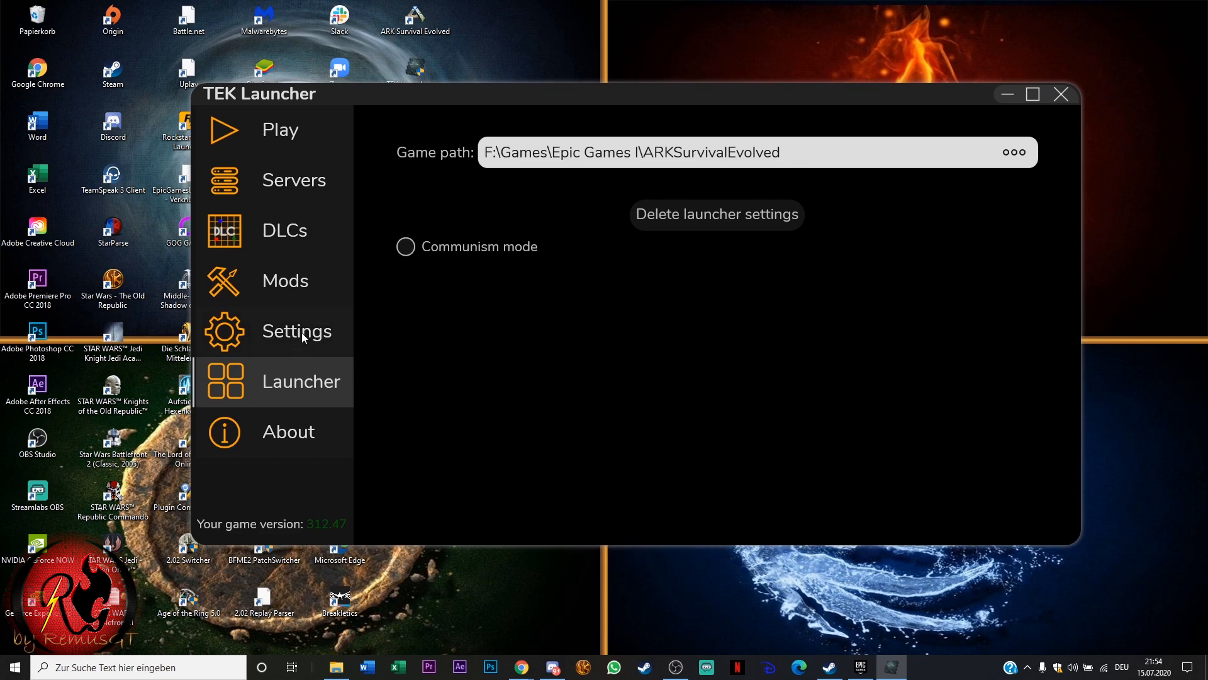
Step: Show the Settings page with launch parameters and crack uninstall/reinstall options
click(296, 330)
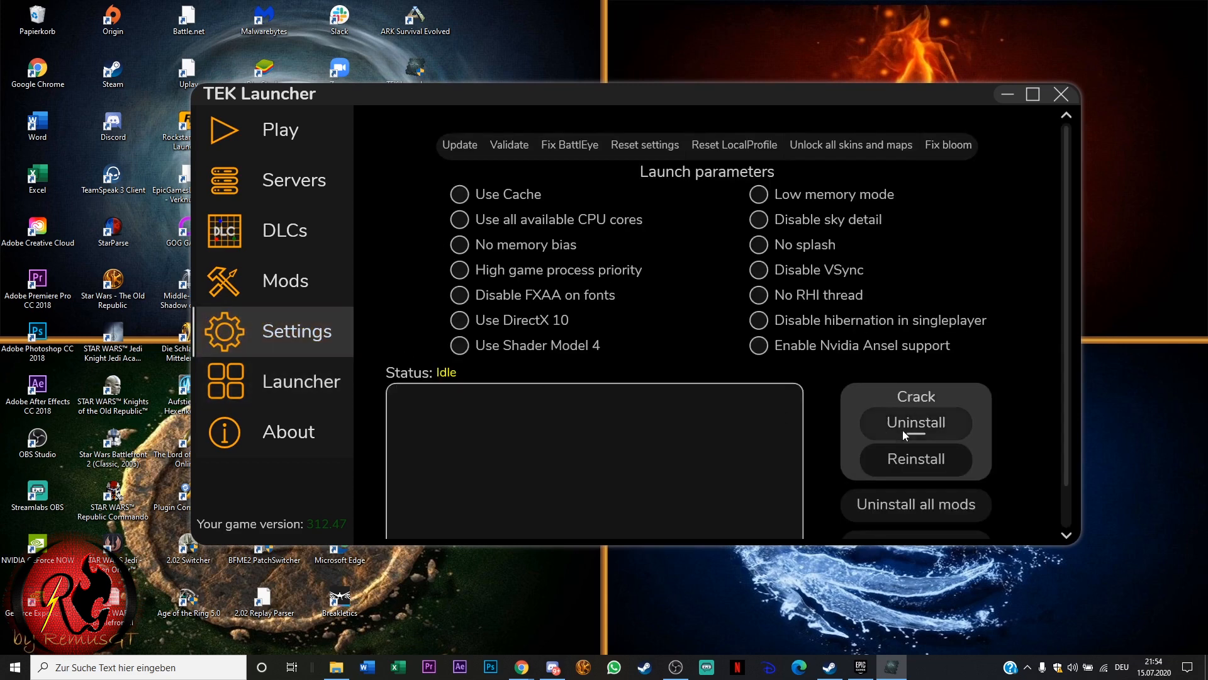
mouse_move(916, 384)
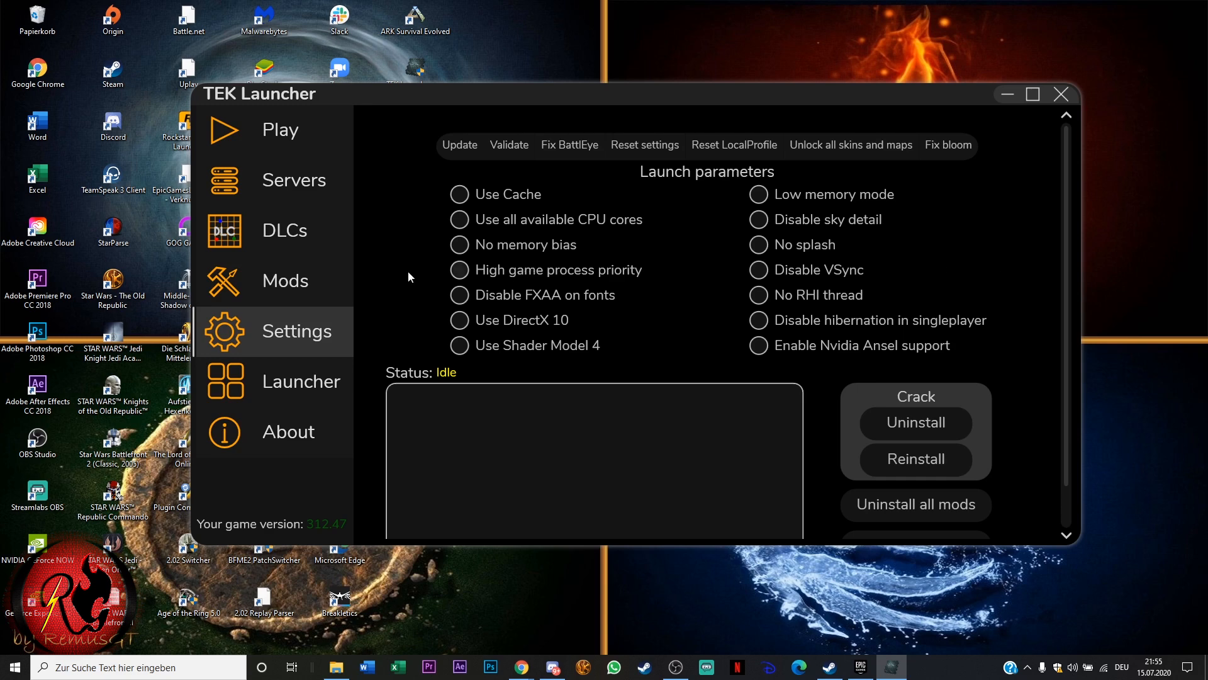
Step: Check the Mods list (MagicCore, AvatARK, ManticoreSkins) and visit the ARK Workshop
click(286, 280)
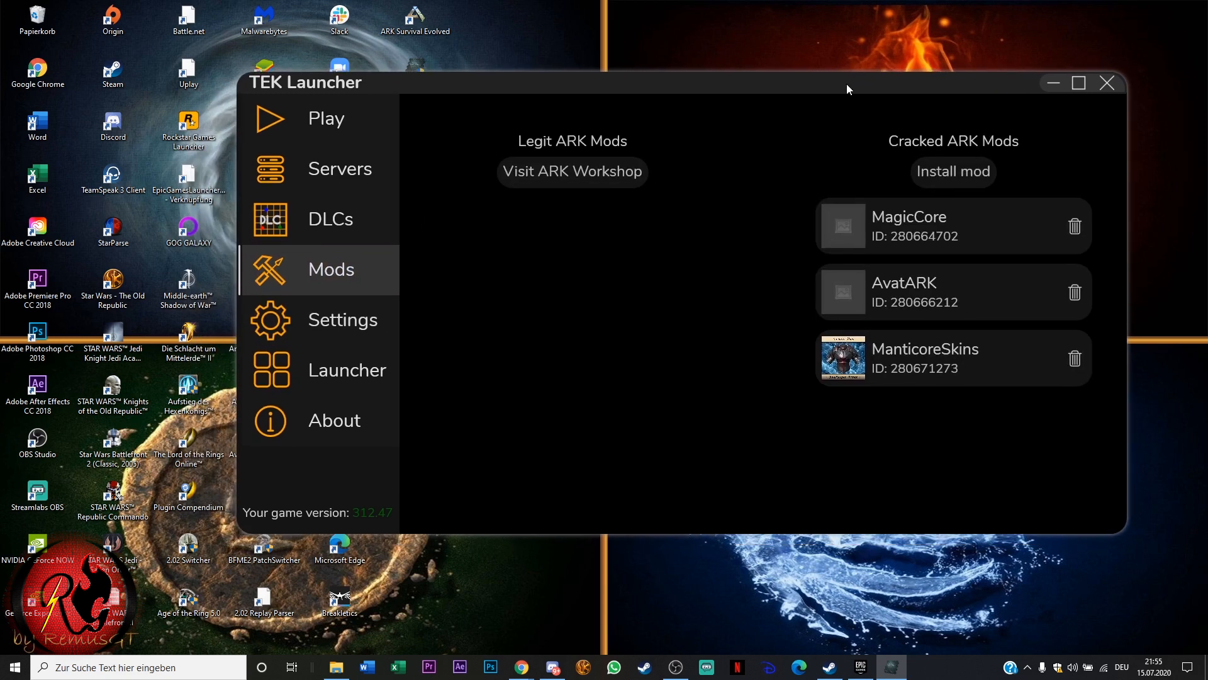
click(954, 171)
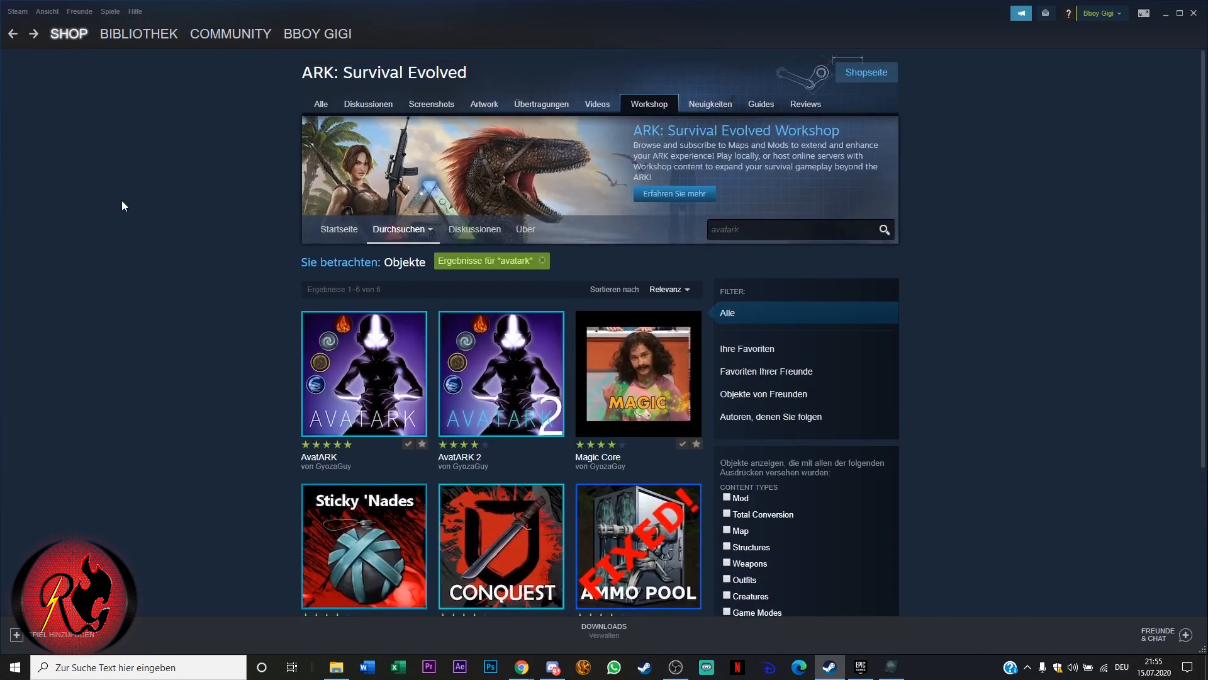
Step: Go through Steam's Community menu to the ARK: Survival Evolved Workshop home page
click(230, 33)
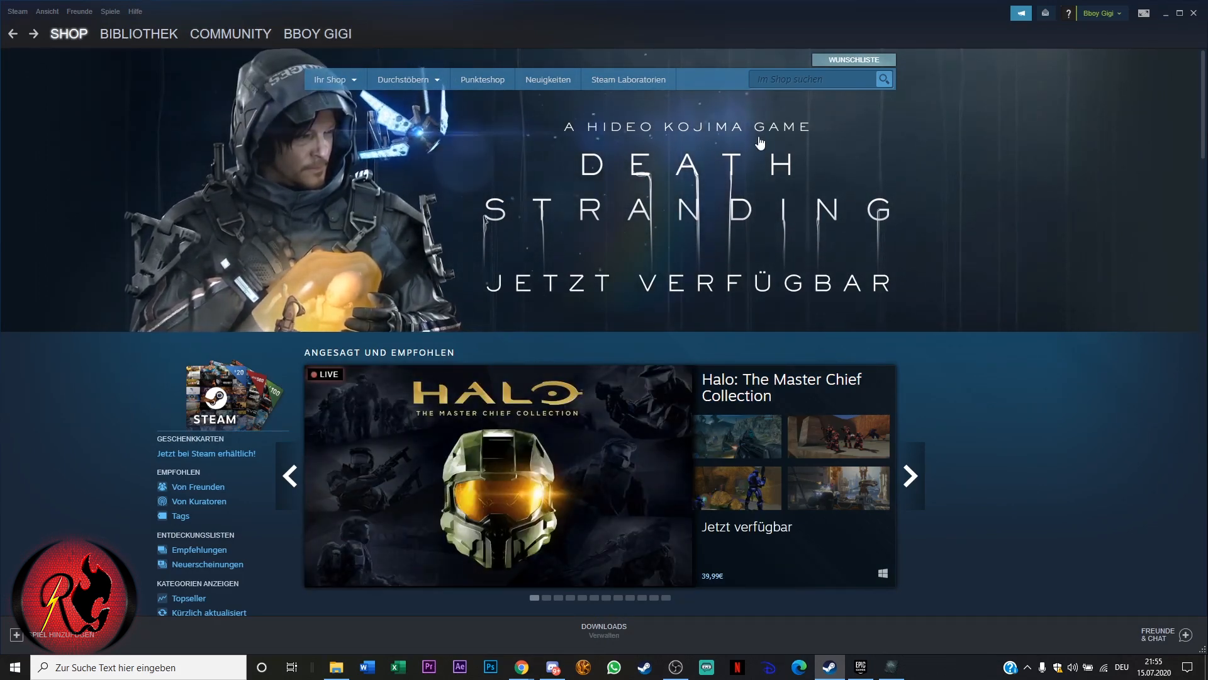
click(230, 33)
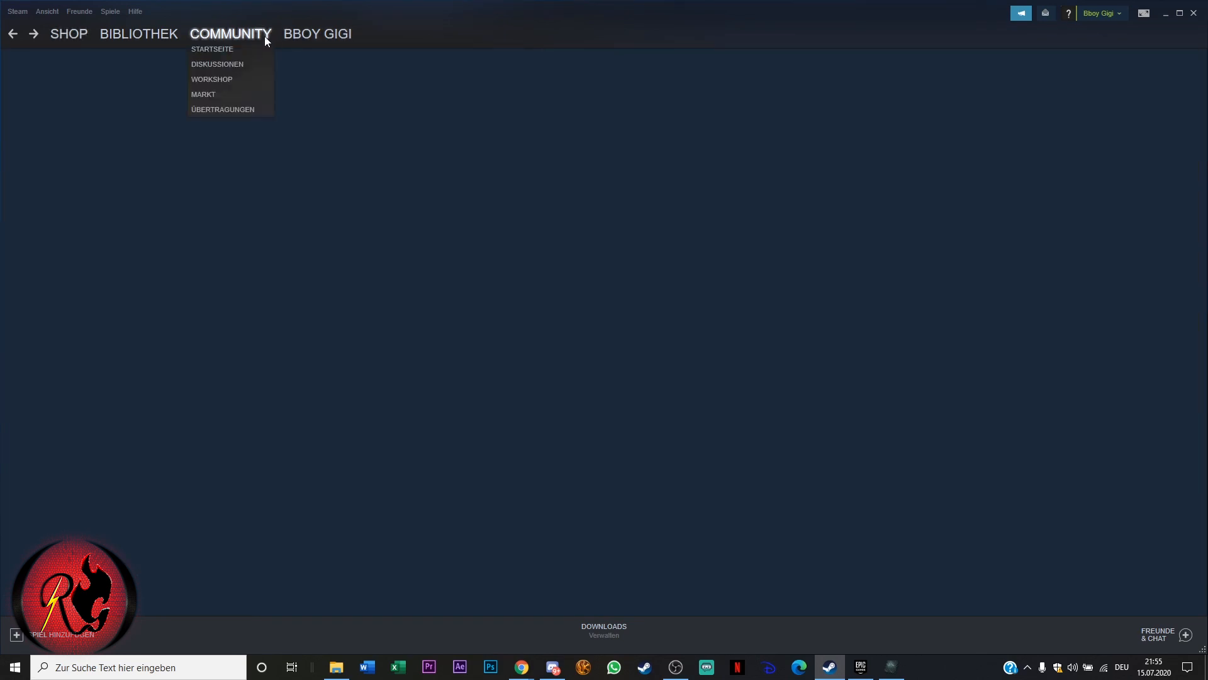
click(211, 79)
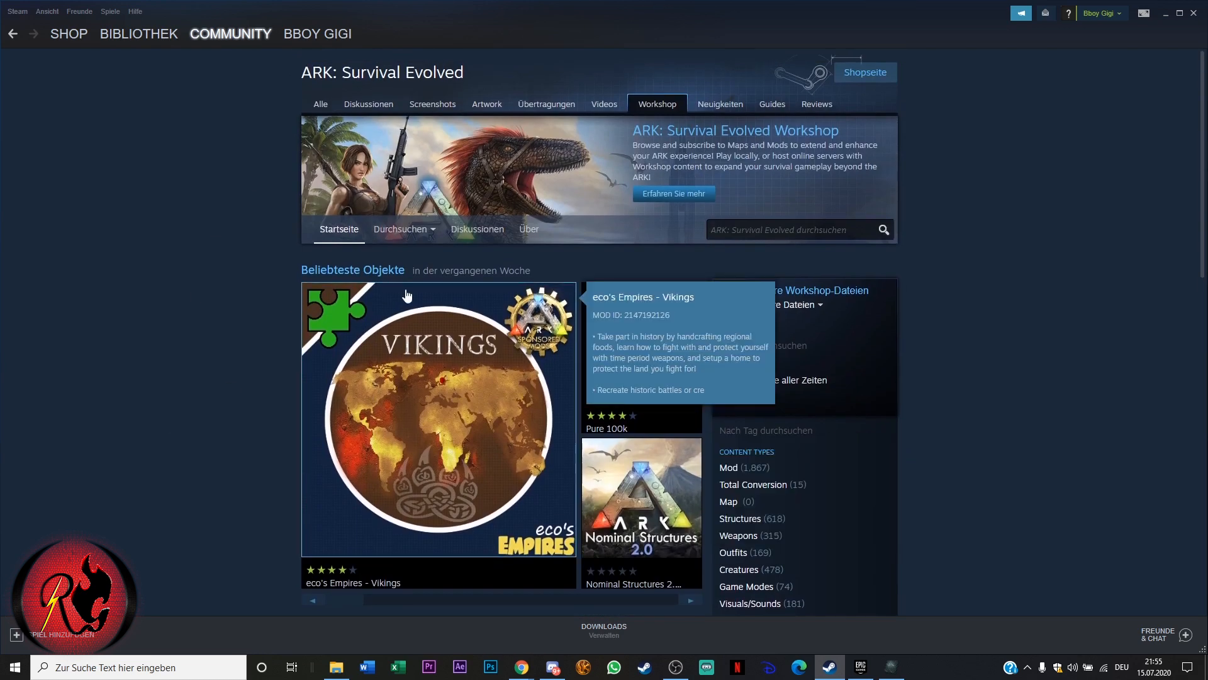
Step: Enter 'avatark' in the Workshop search box
click(786, 229)
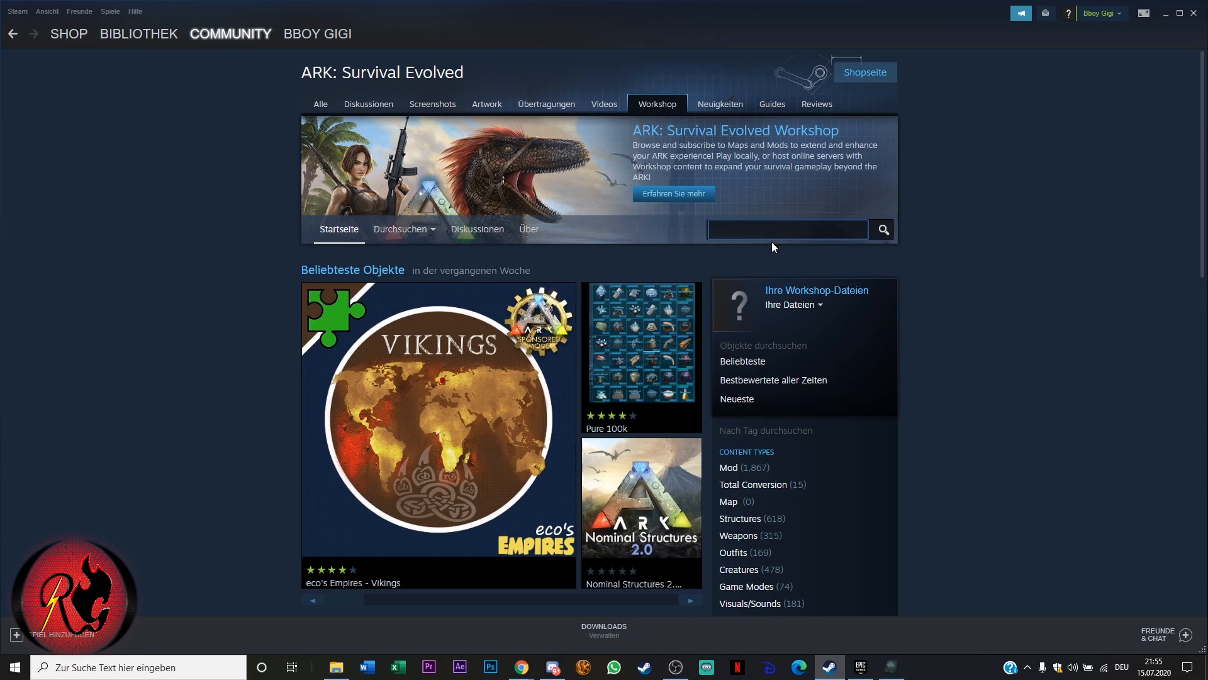
scroll(down, 3)
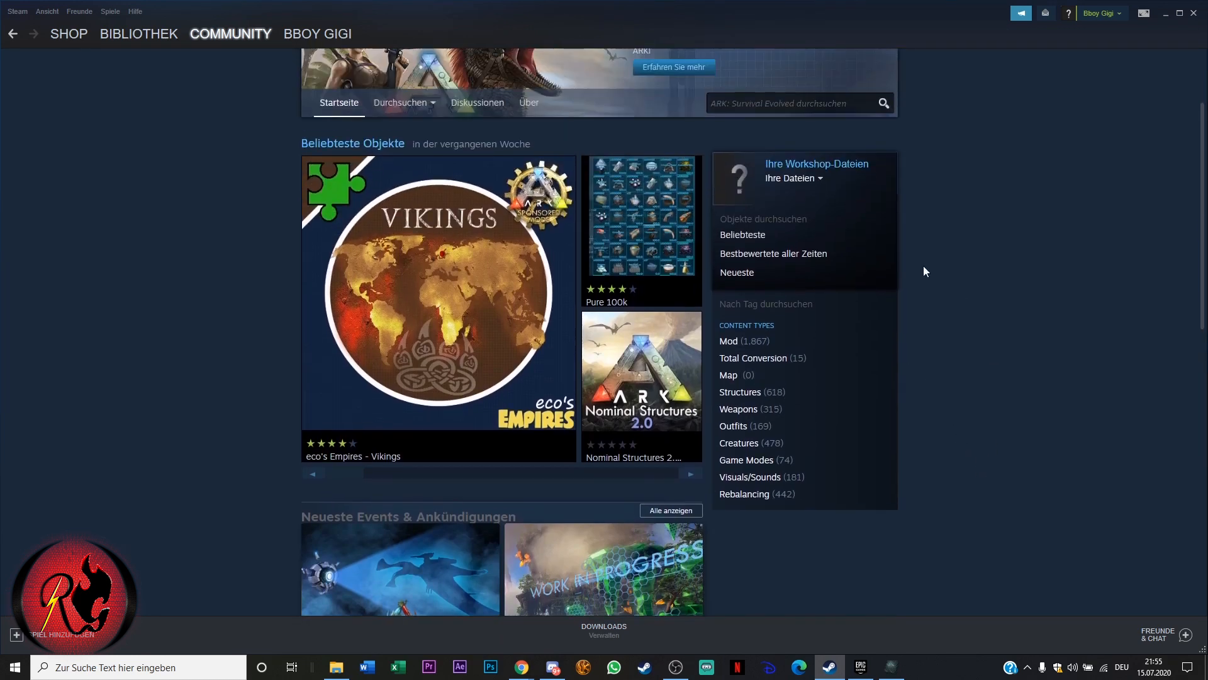
text(ar)
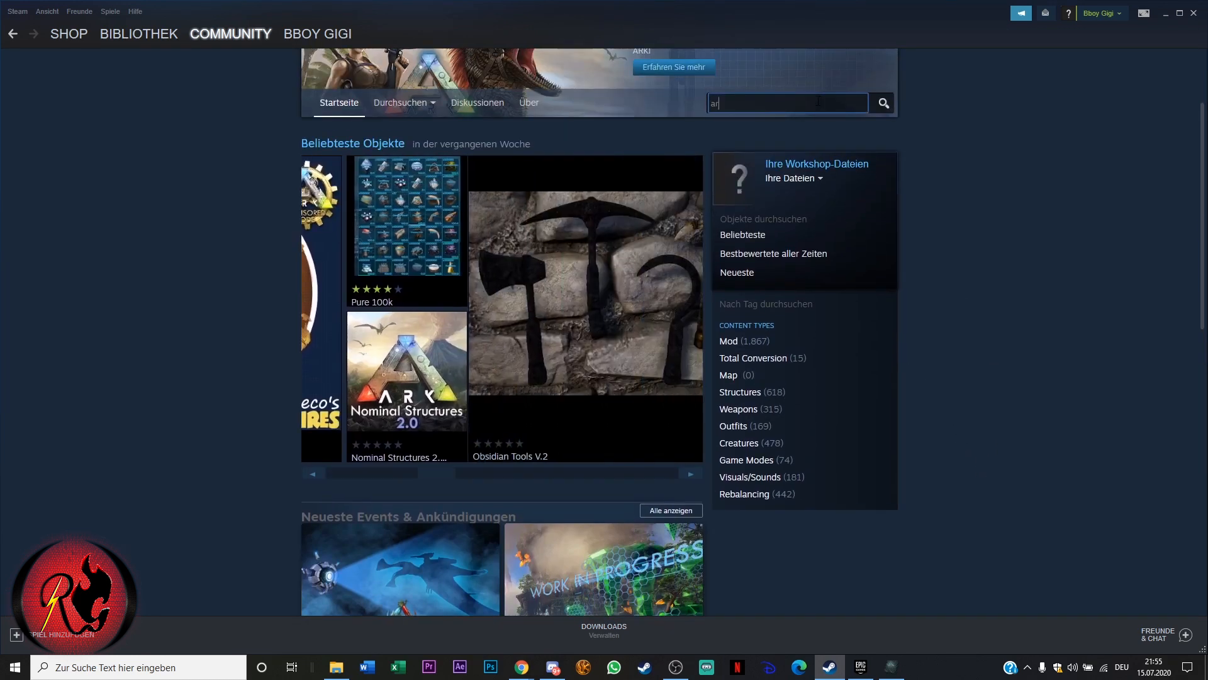
text(vatark)
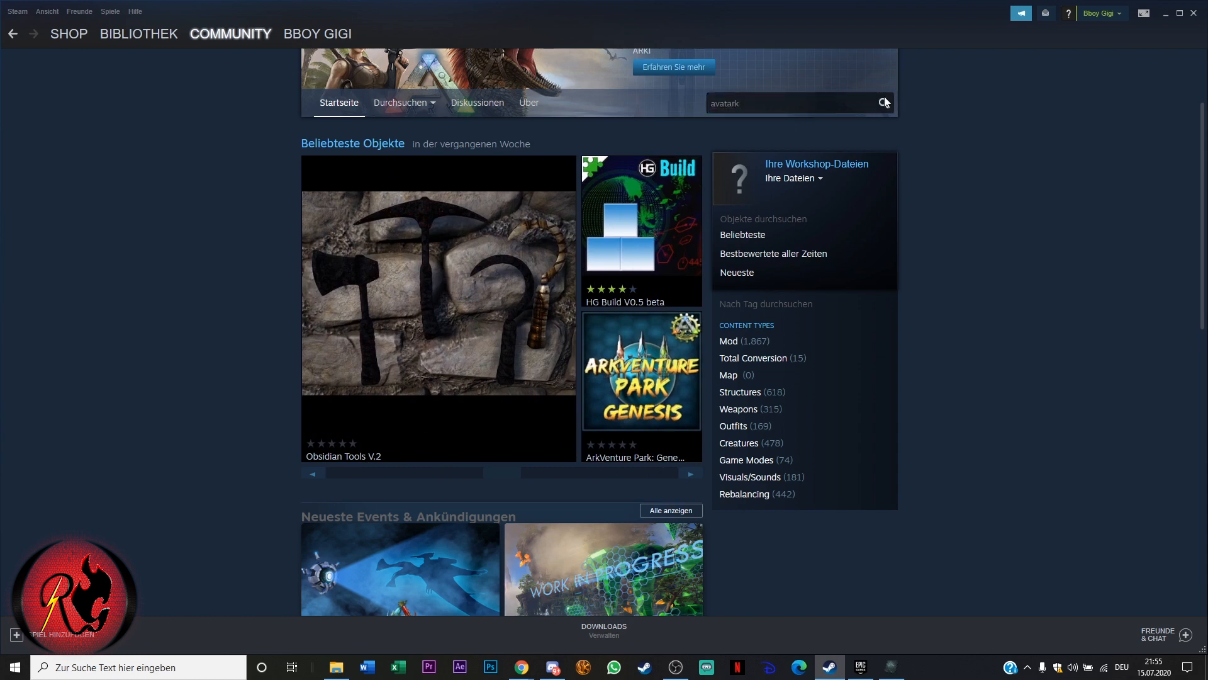
Step: Run the avatark search and select the AvatARK mod ID in the address bar
click(883, 103)
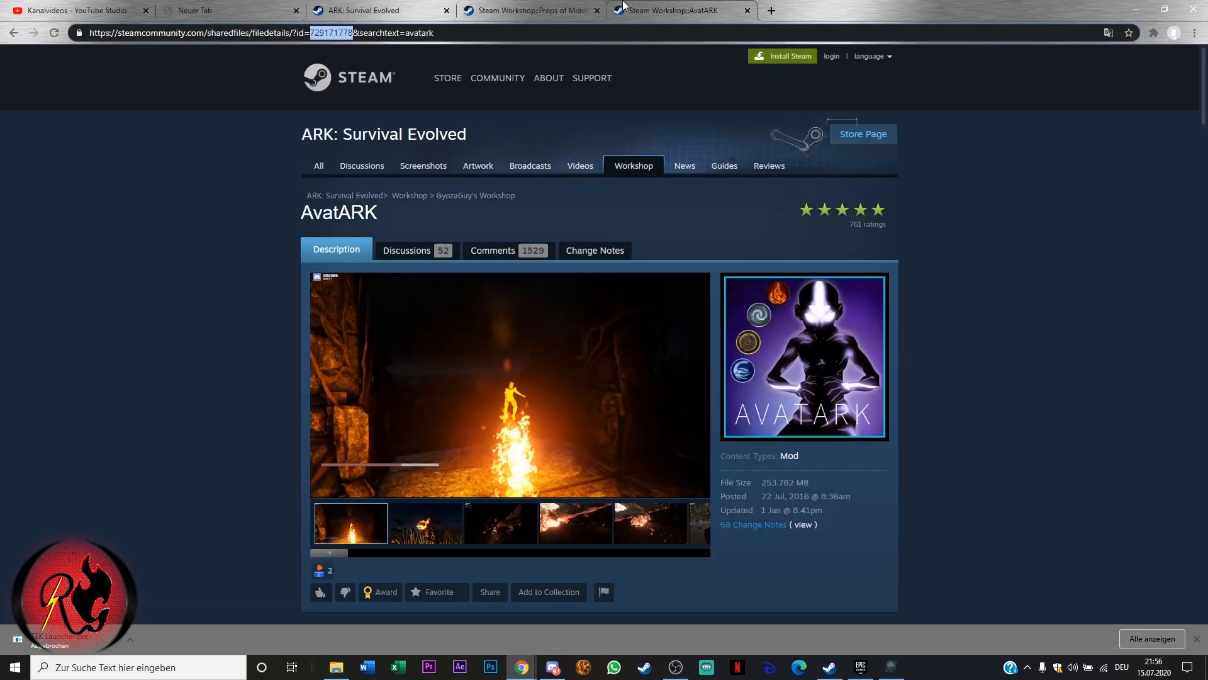
click(425, 522)
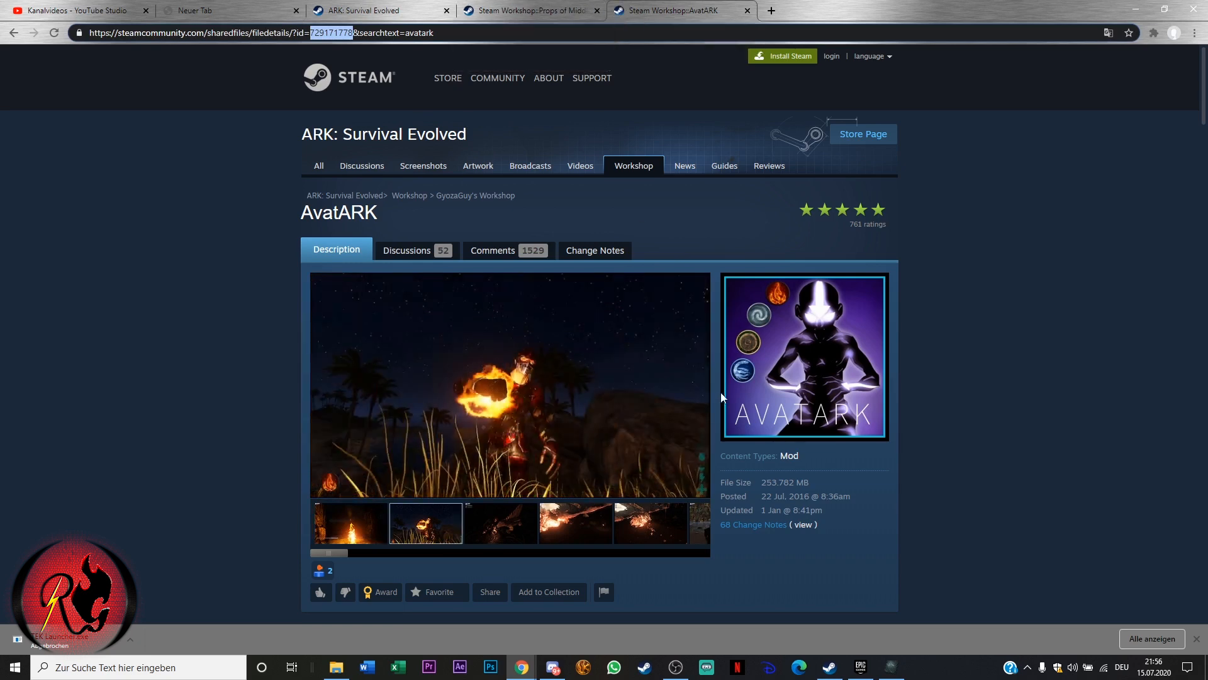
click(528, 10)
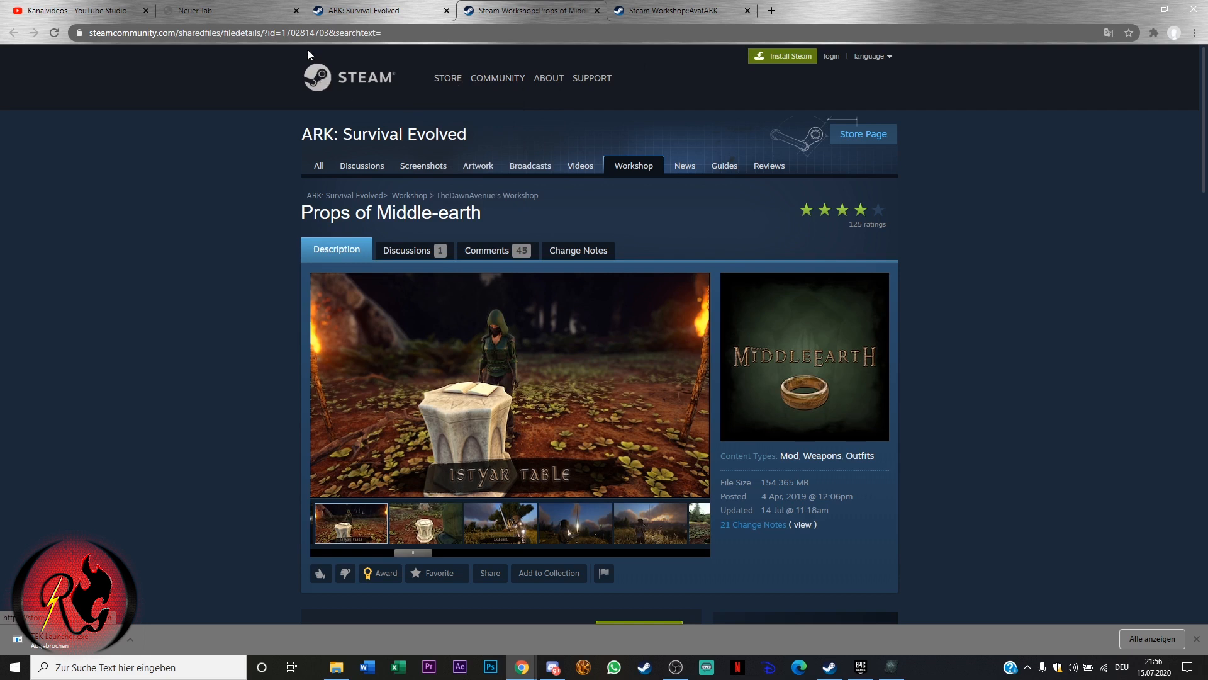
scroll(down, 3)
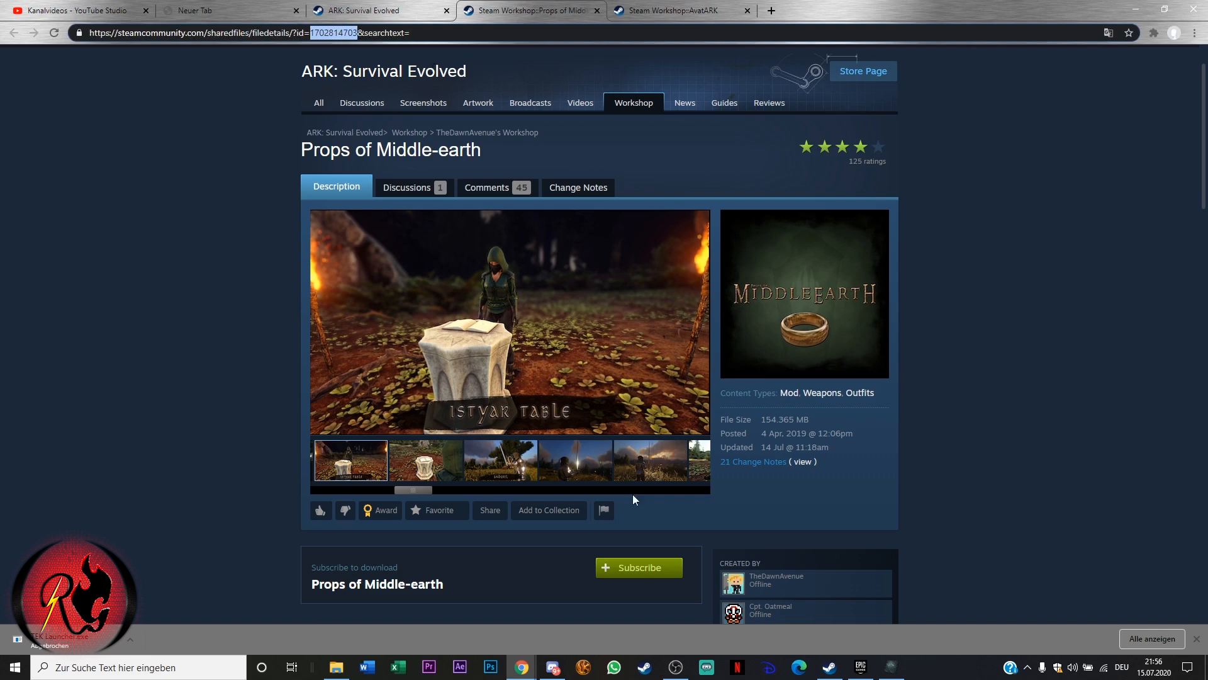
click(859, 666)
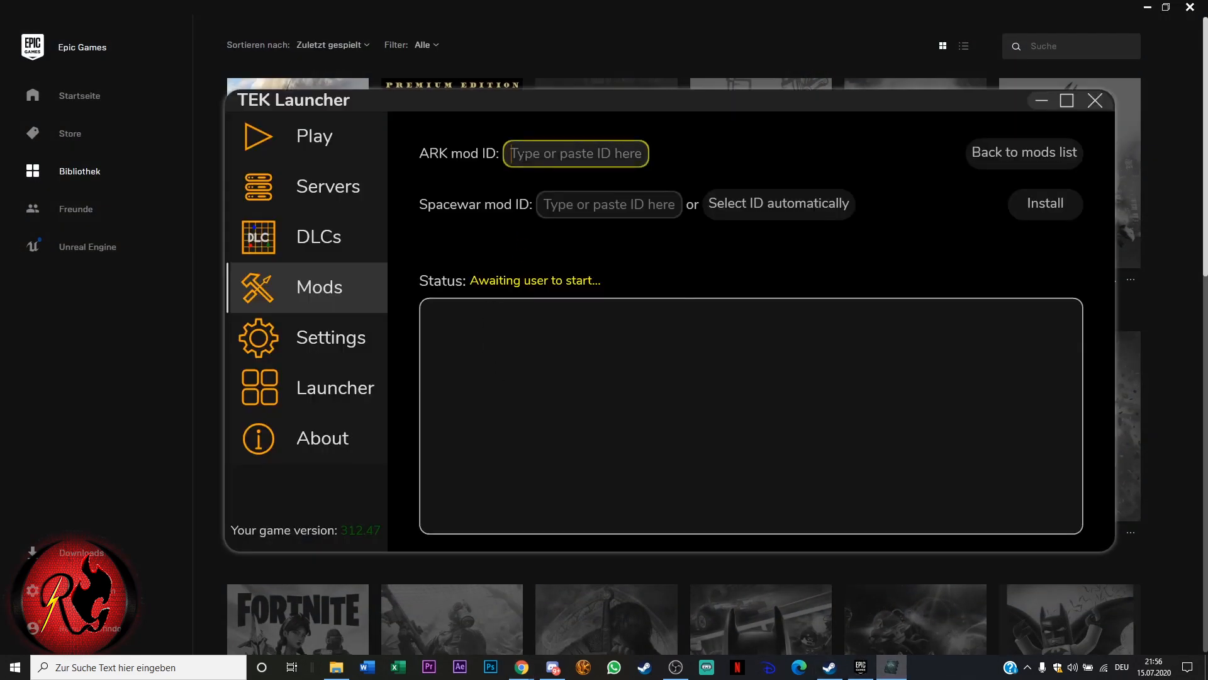
text(1702814703)
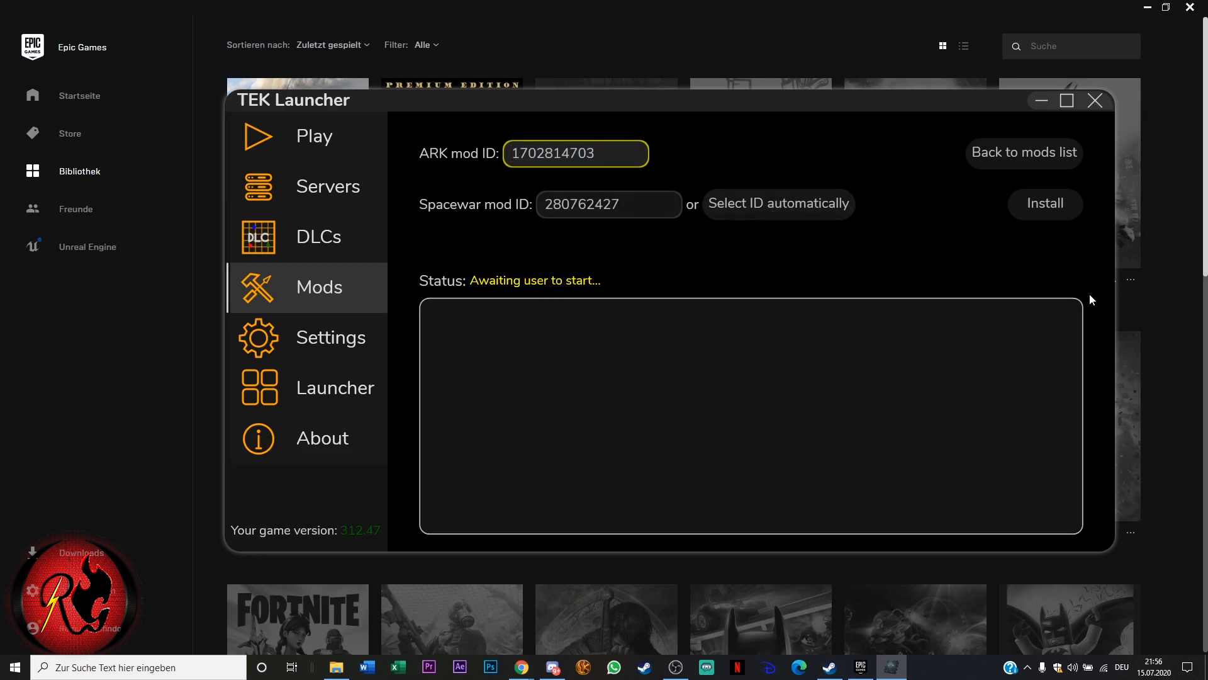
click(1043, 203)
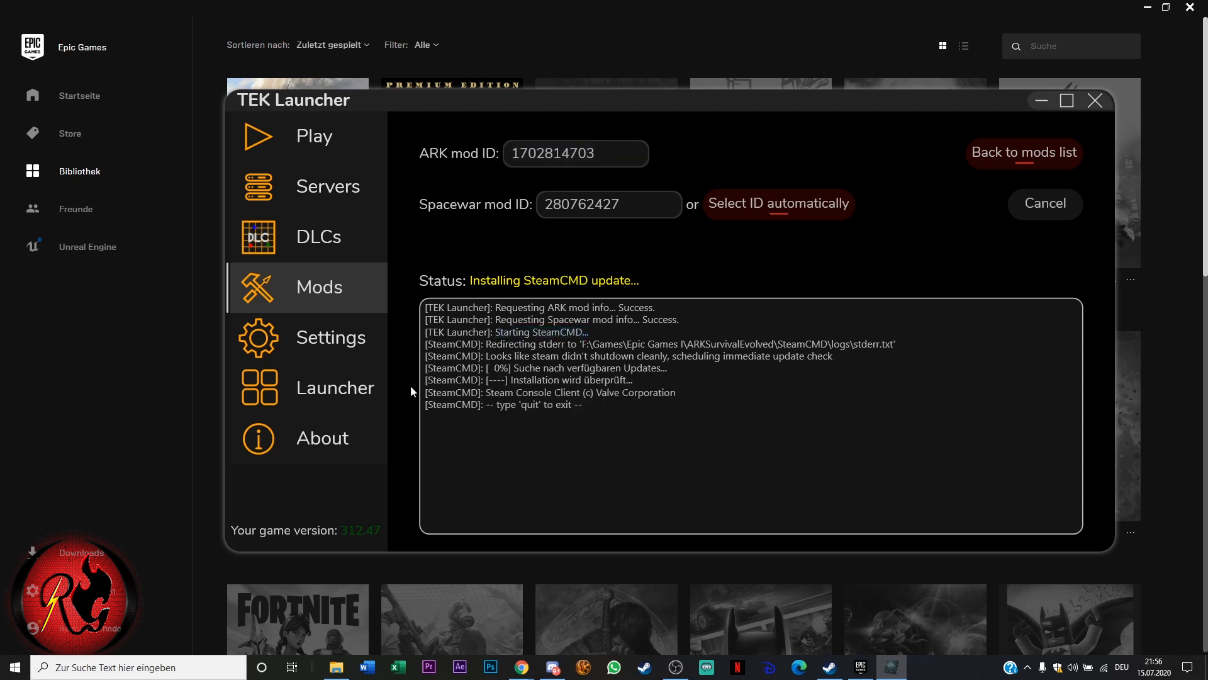
Step: Browse the Launcher and Settings pages while the Props of Middle-earth install runs
click(334, 388)
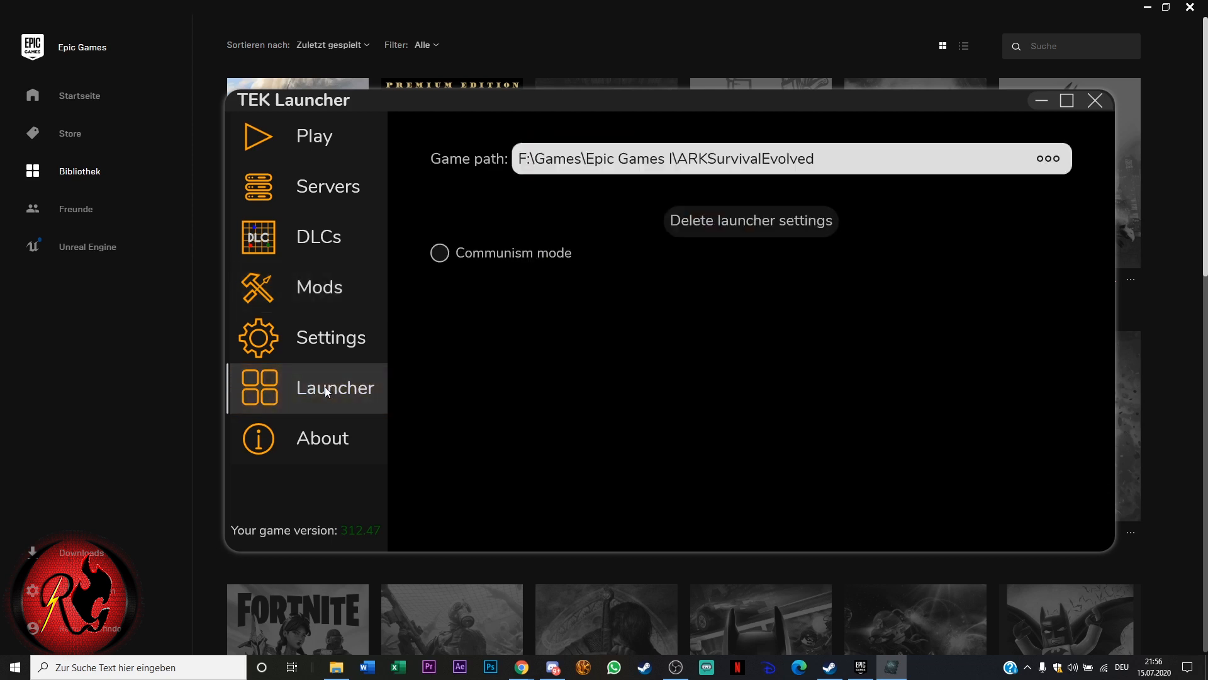
click(330, 336)
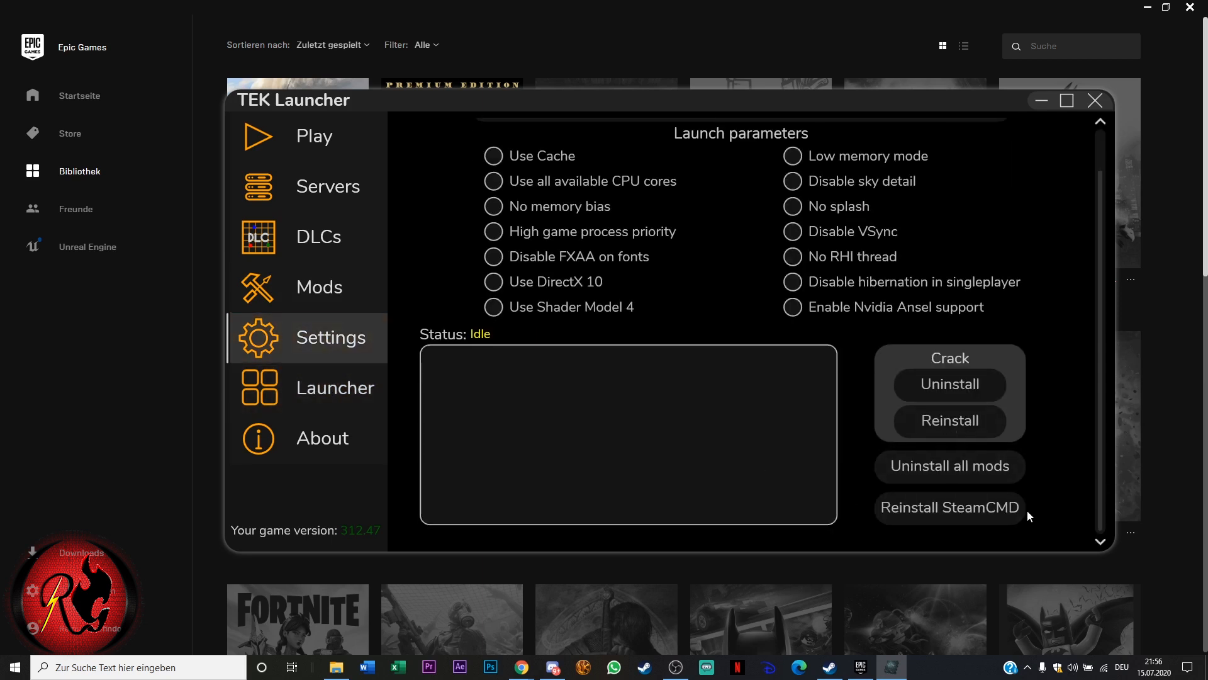
mouse_move(439, 329)
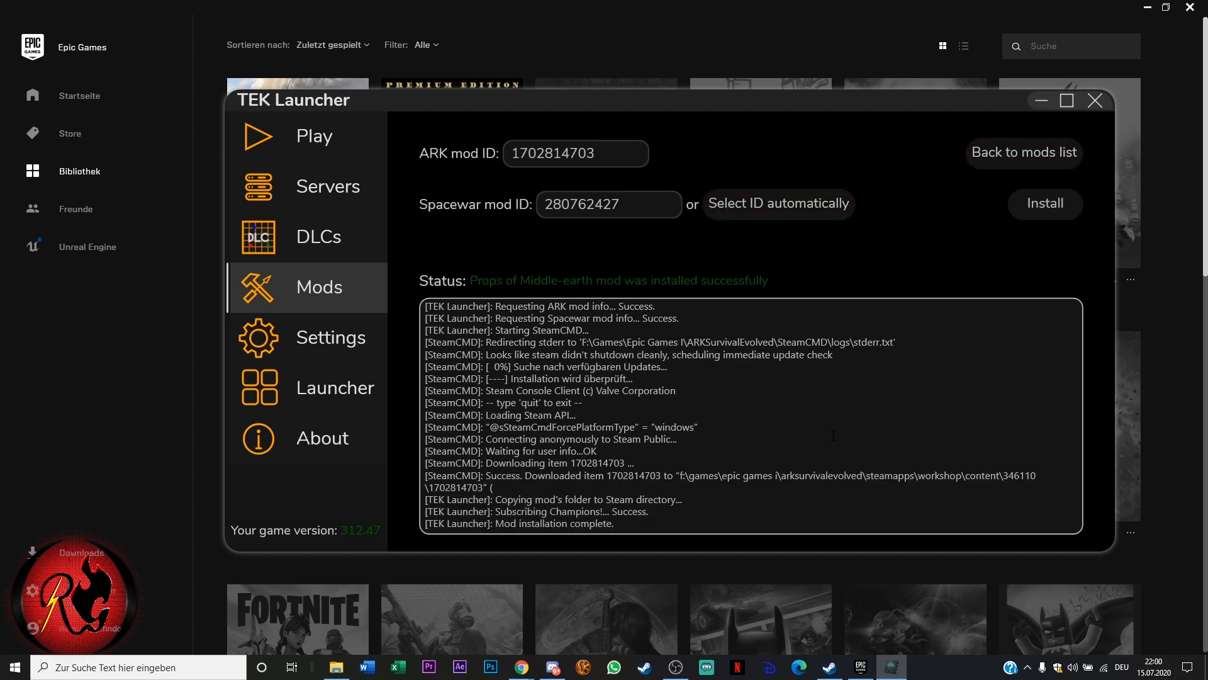
mouse_move(667, 289)
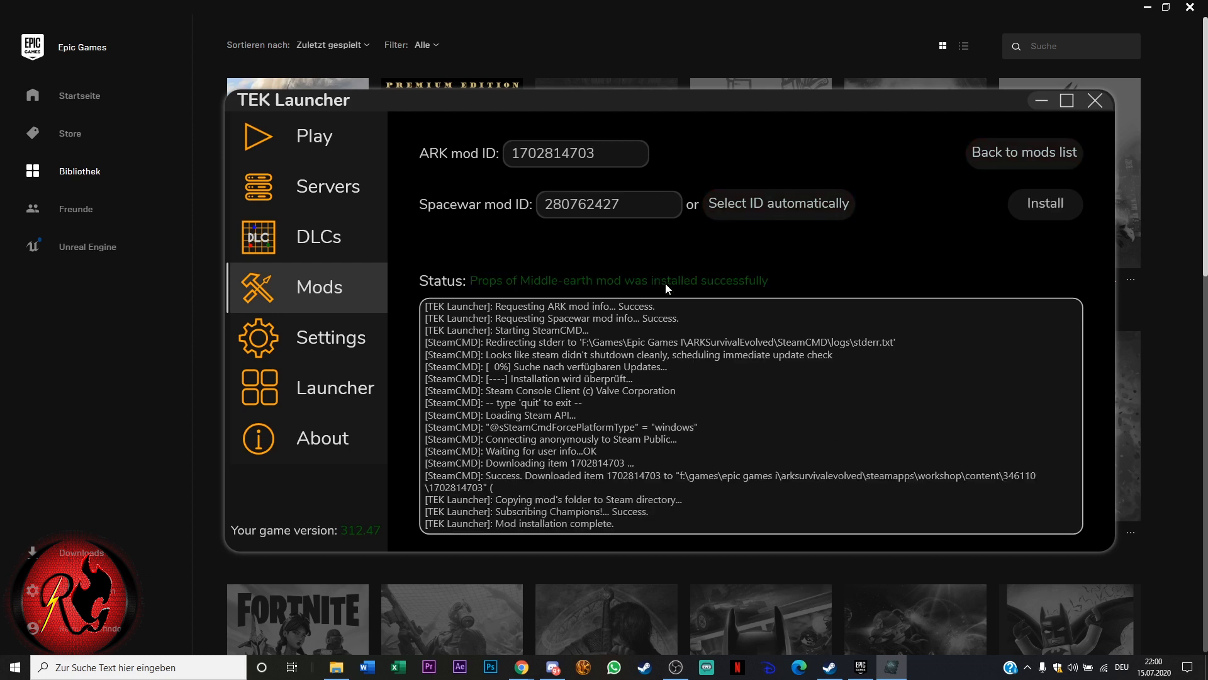
mouse_move(524, 254)
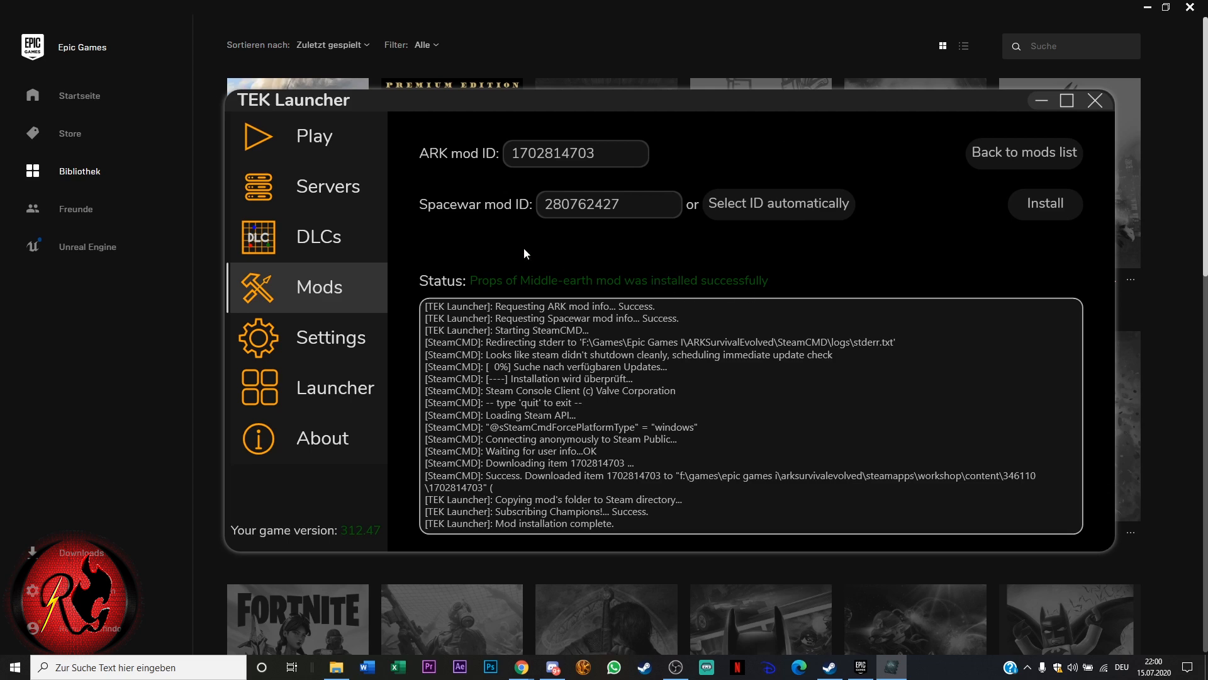
Step: Show the Play page with admin, cracked and BattlEye launch options
click(313, 136)
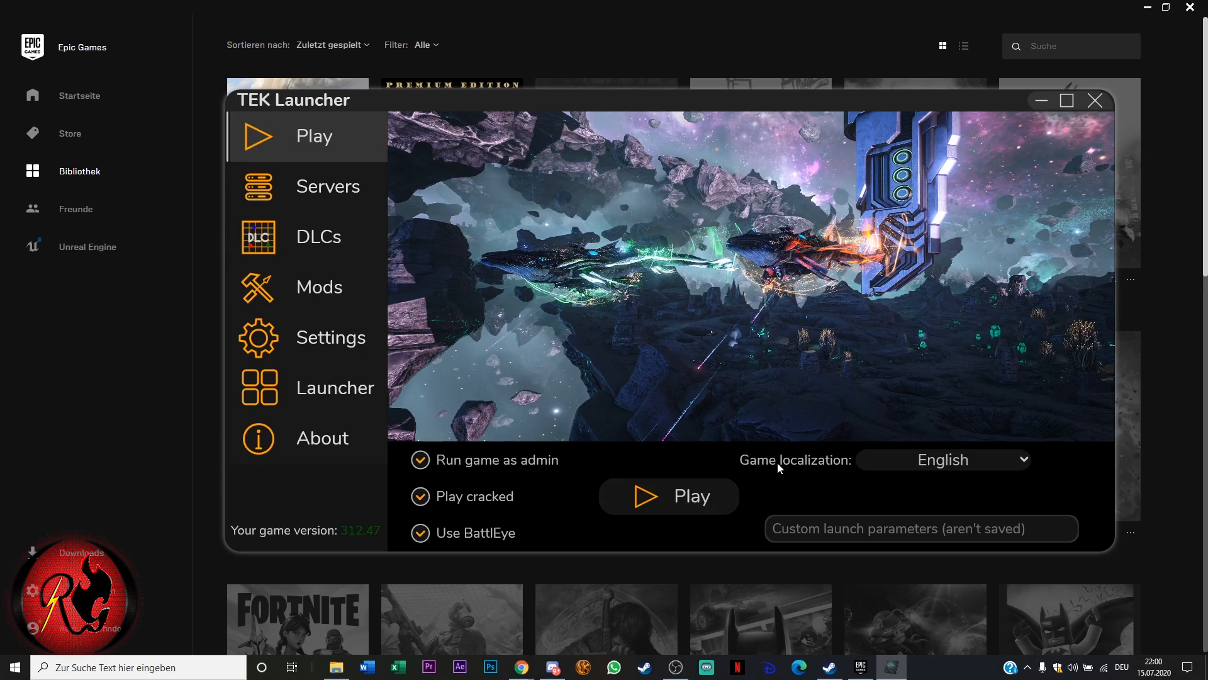
Step: Launch ARK: Survival Evolved from TEK Launcher's Play tab
click(667, 495)
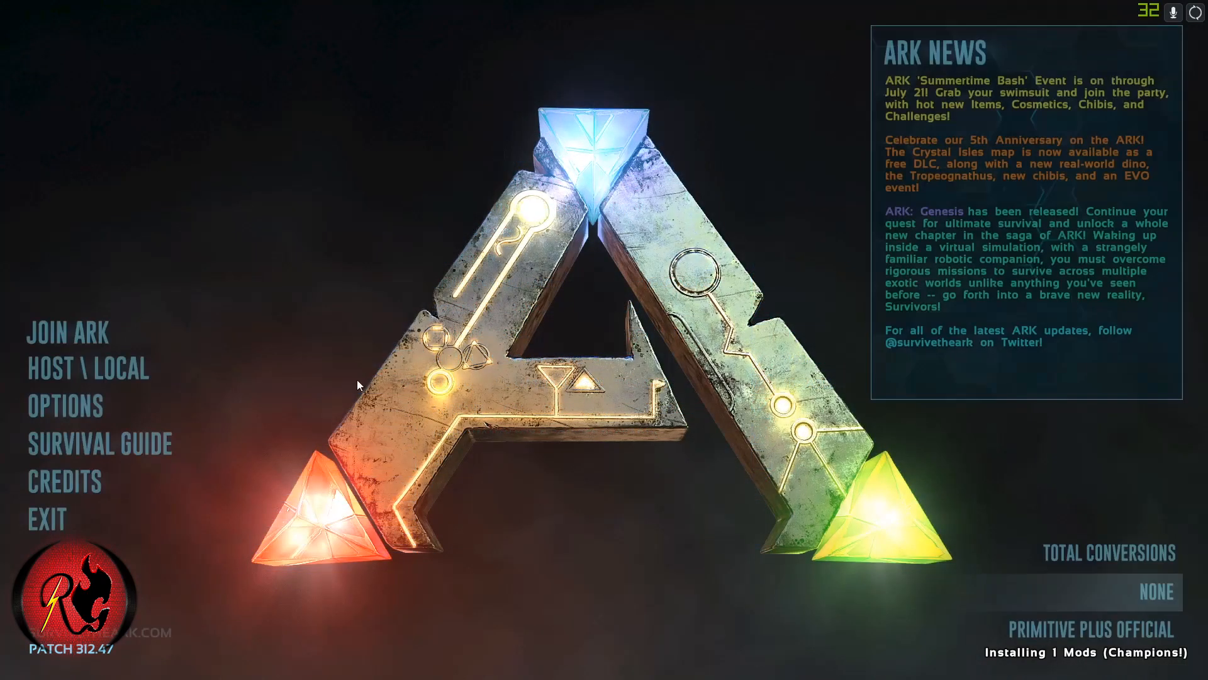
Step: Open Host / Local, refresh the mod list, and start a local game with the installed mod
click(88, 367)
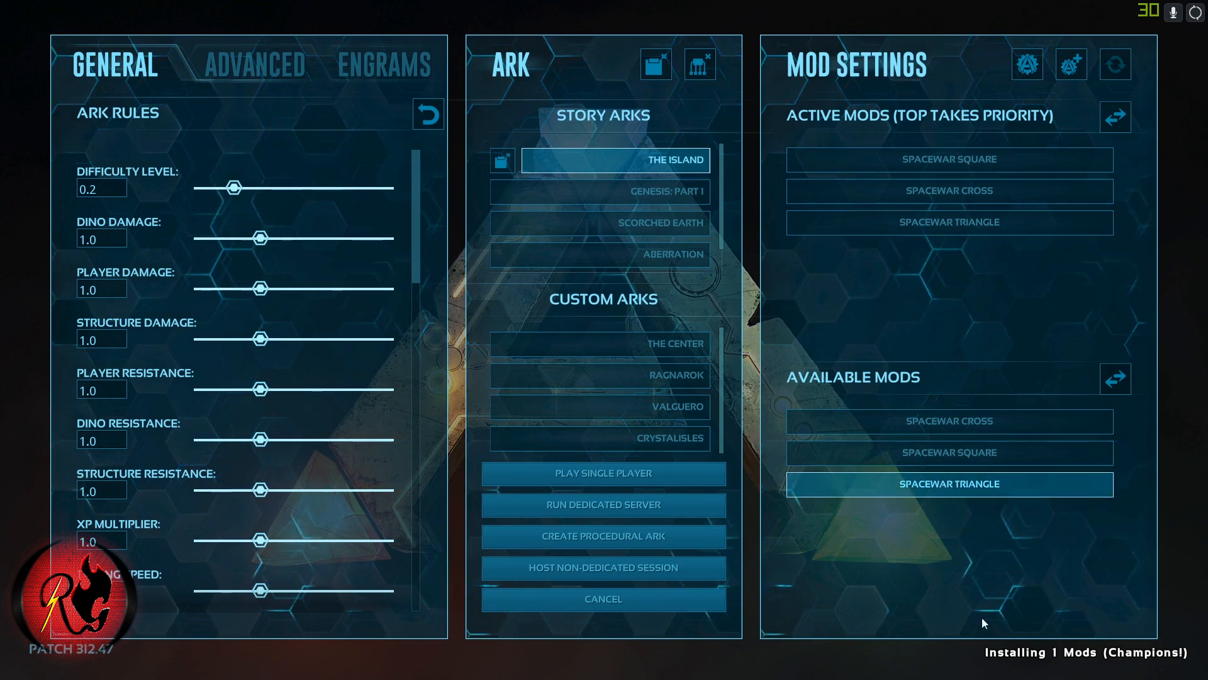
mouse_move(732, 362)
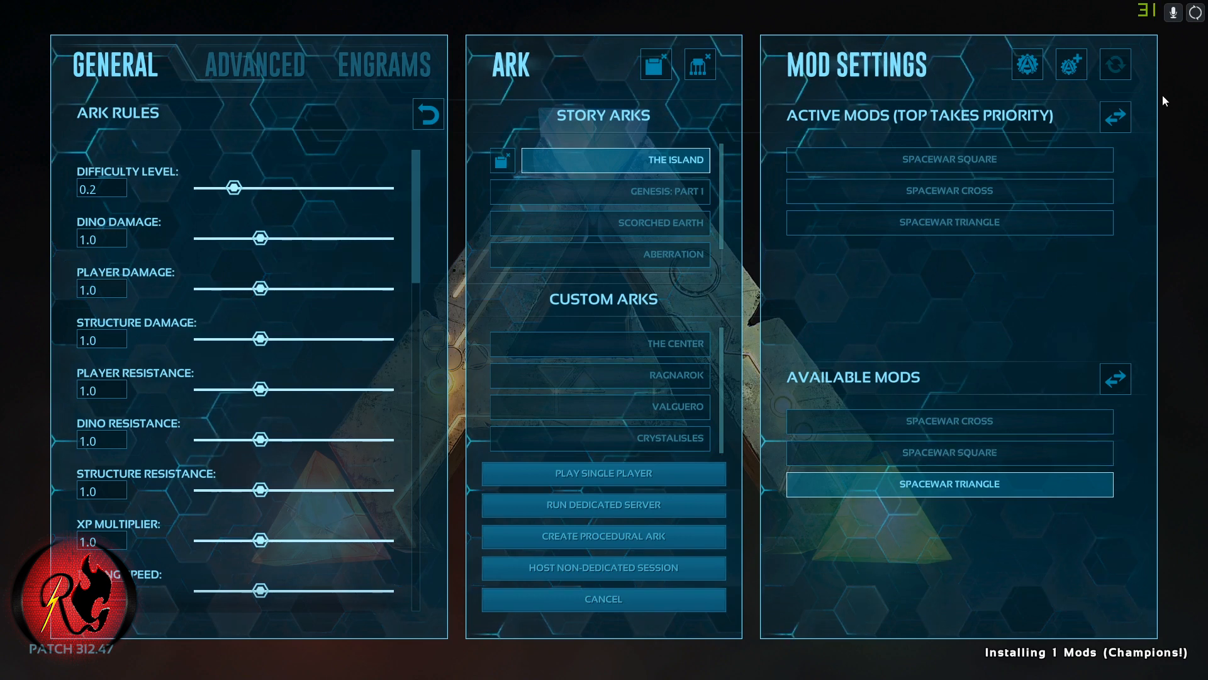
click(254, 65)
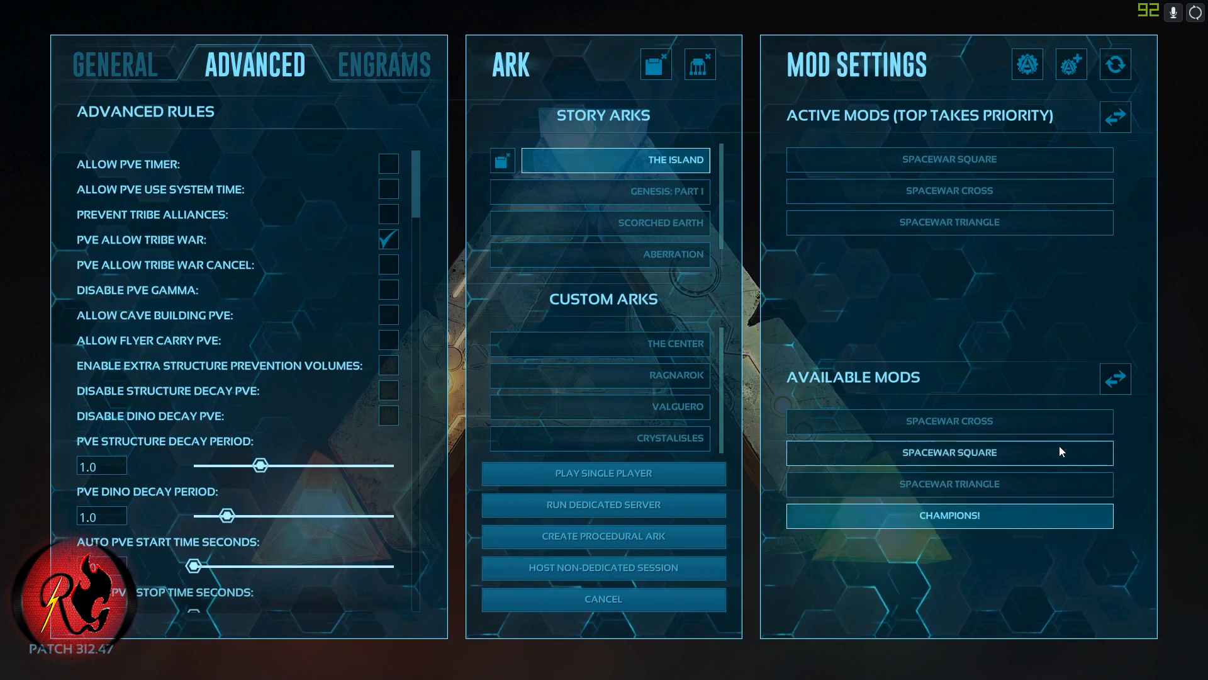
click(1115, 378)
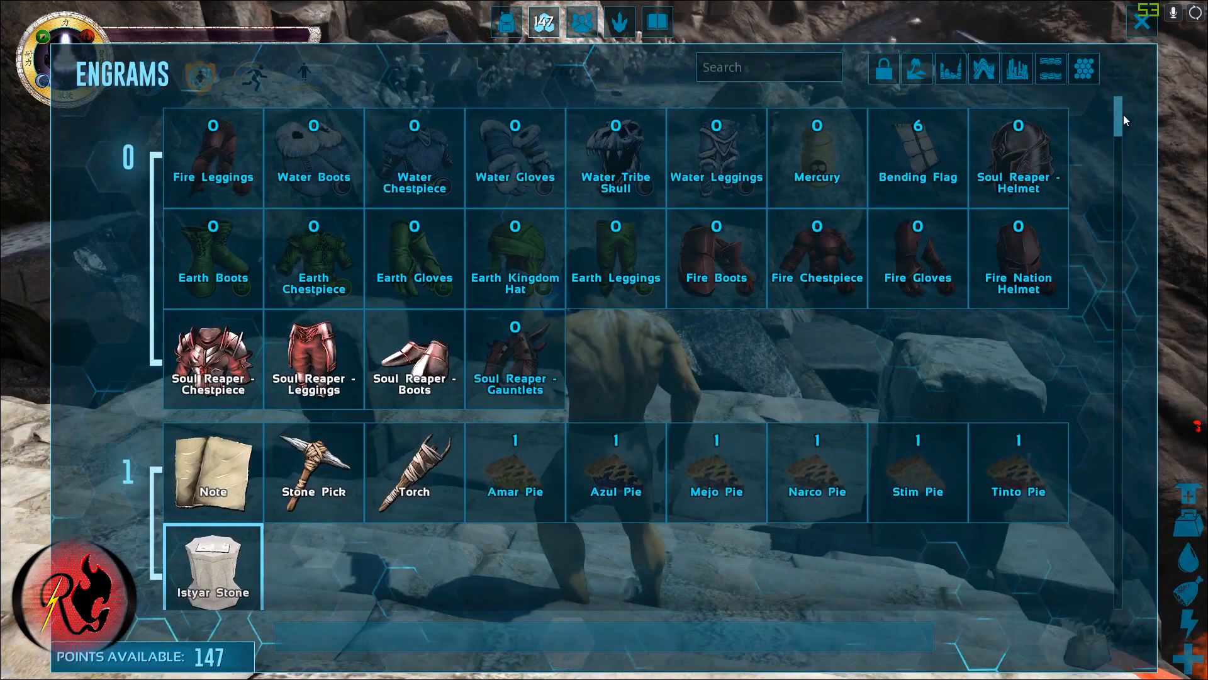
scroll(down, 3)
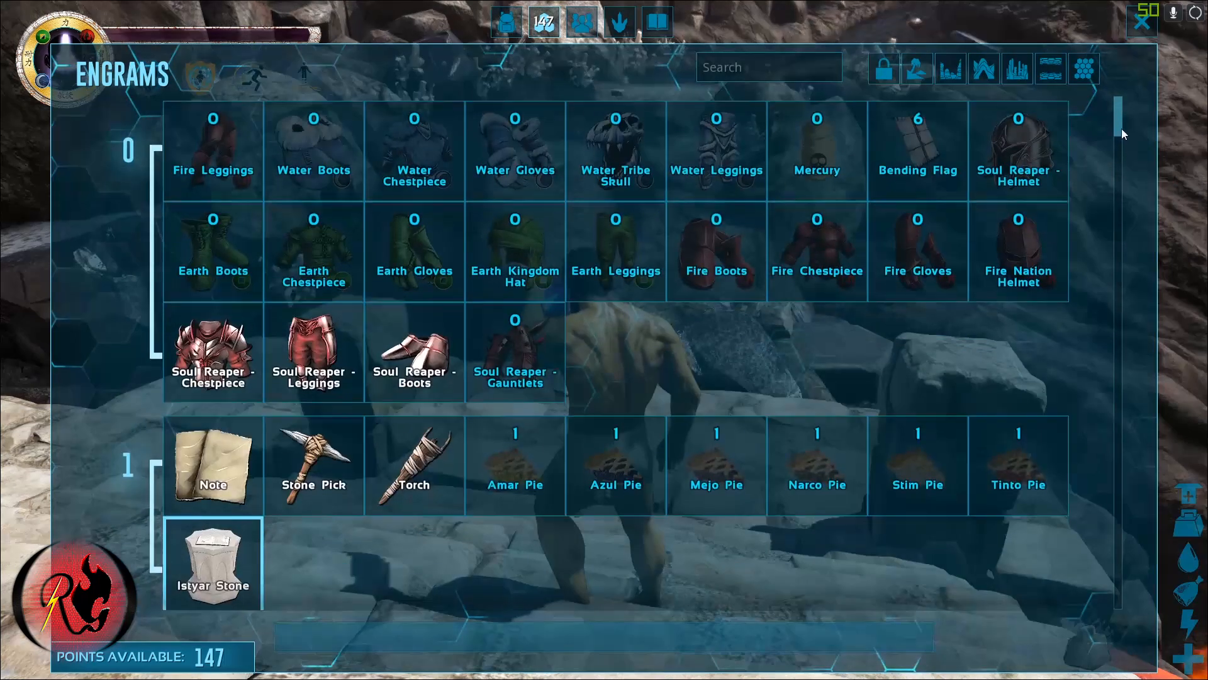
mouse_move(212, 563)
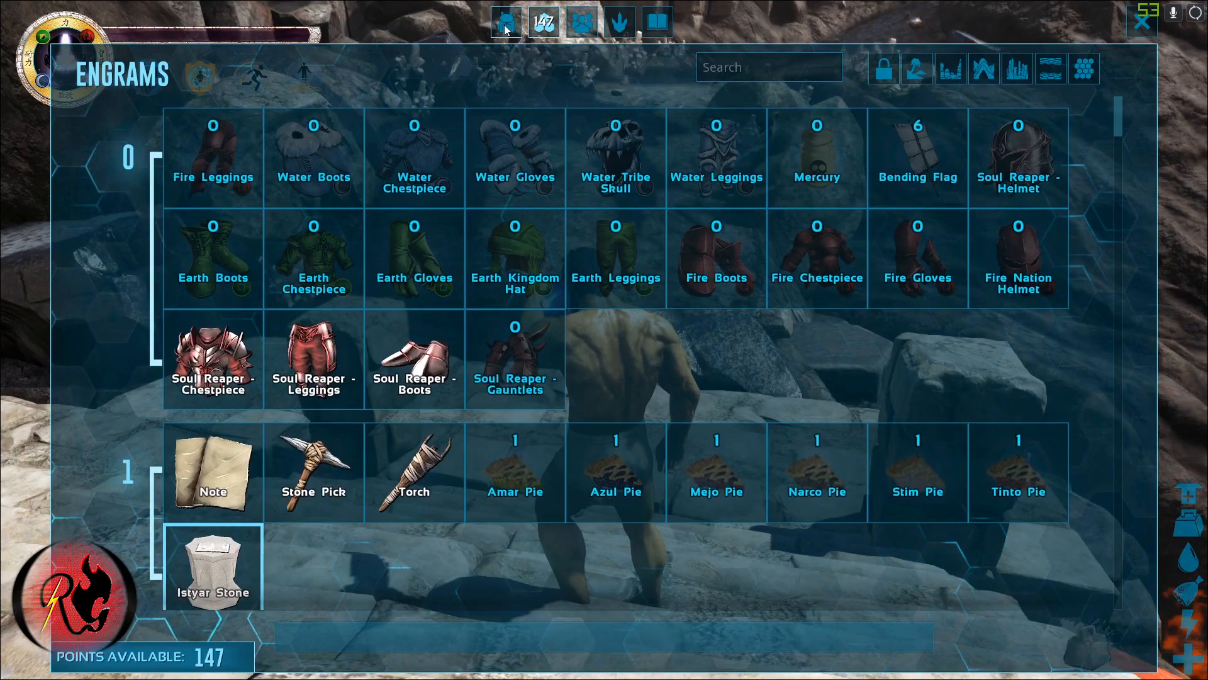
click(506, 20)
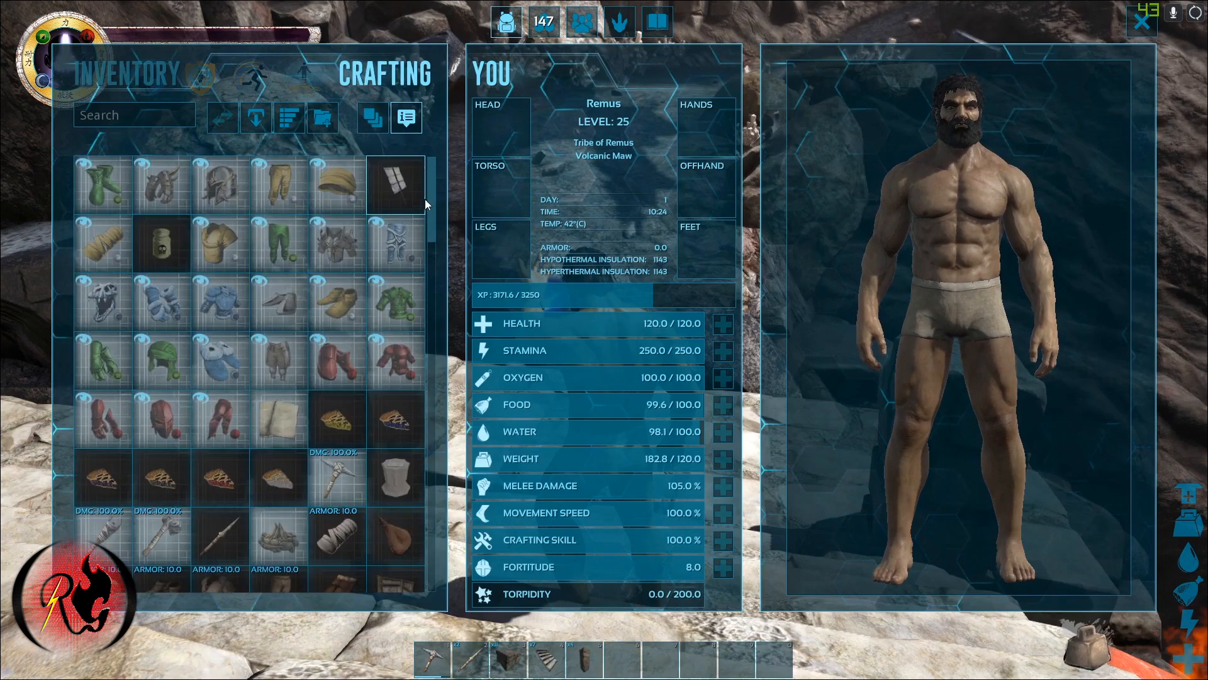
text(ist)
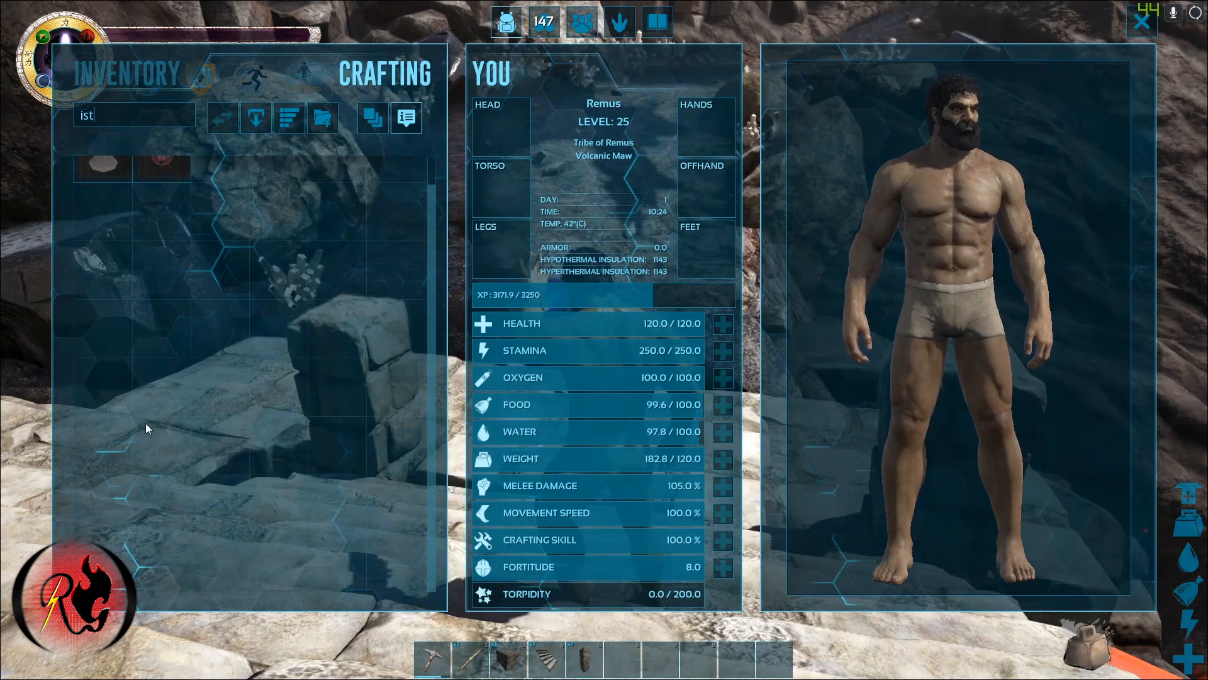
mouse_move(104, 185)
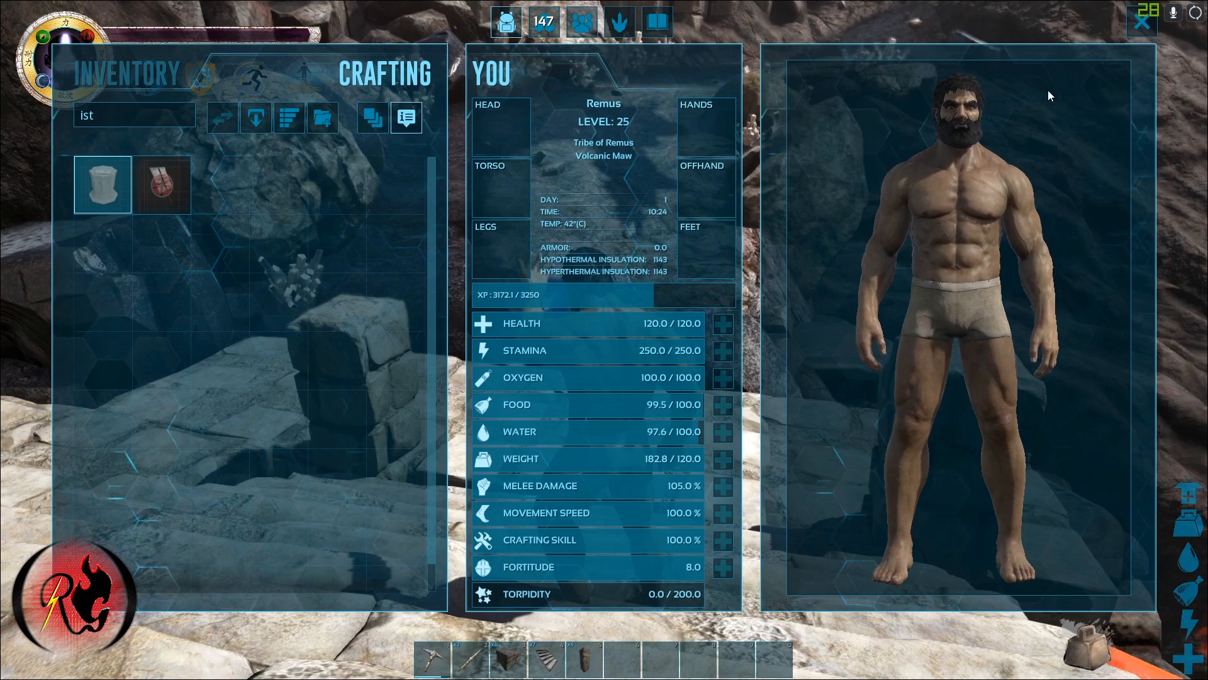
click(580, 21)
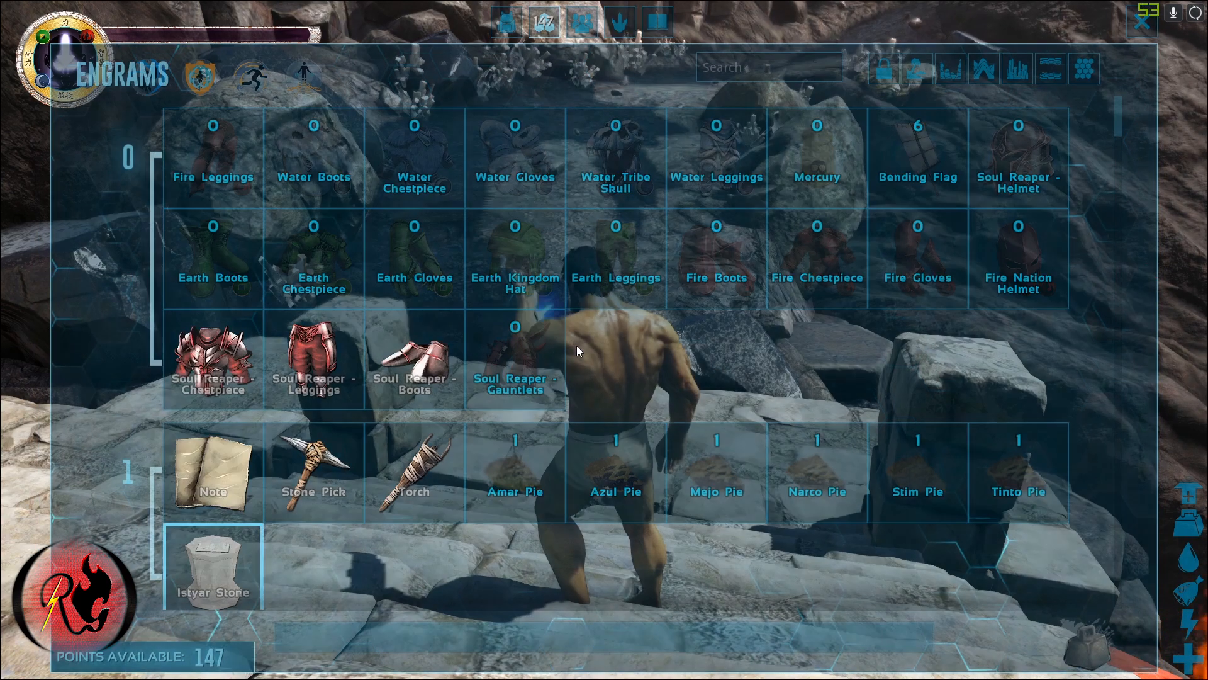
Step: Close the Engrams screen with Esc and resume from the pause menu
key(Escape)
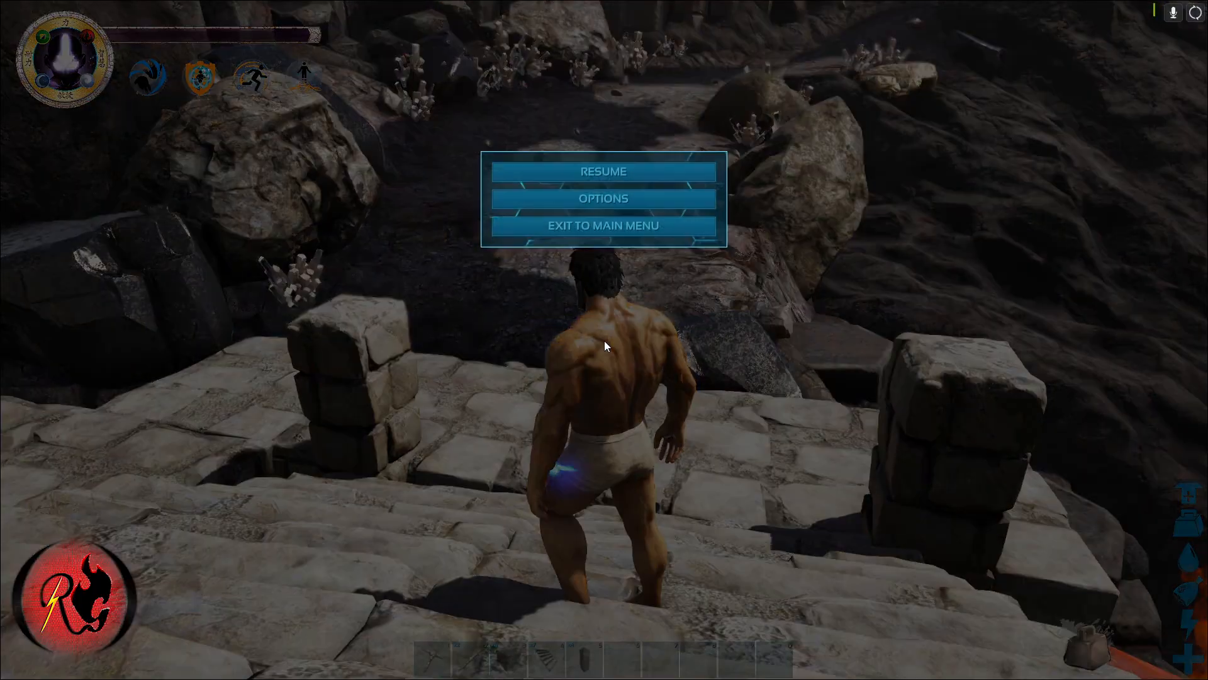
click(604, 171)
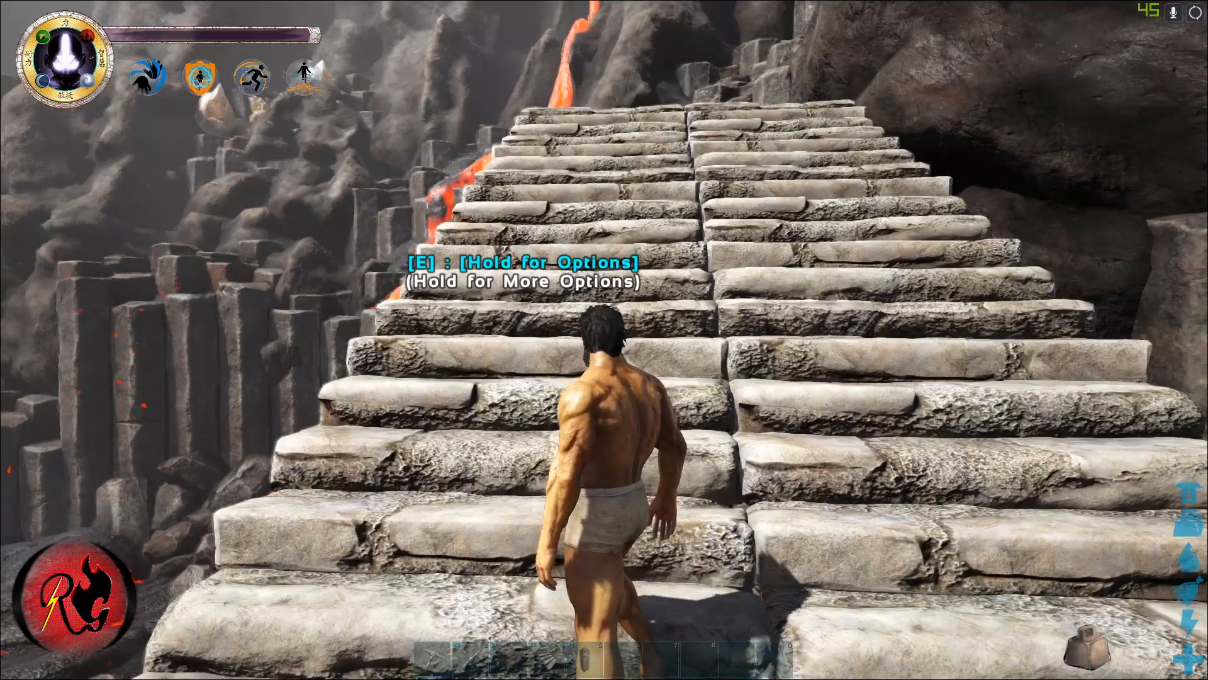